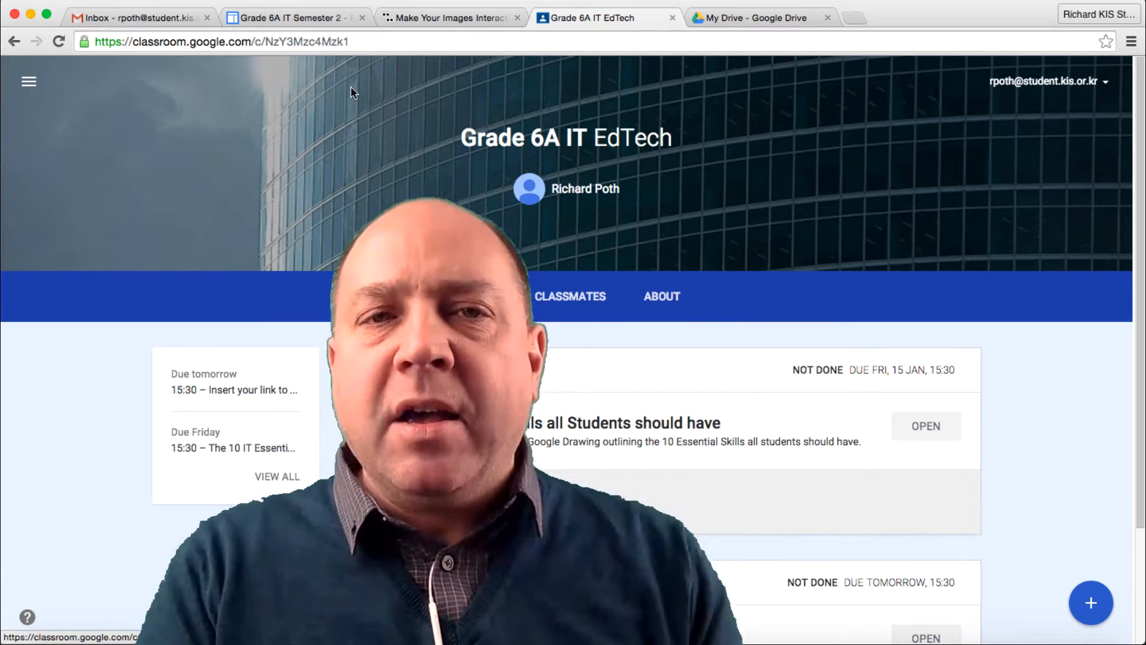
- Open the 10 IT Essential Skills assignment and its attached blank drawing, then go to My Drive
{"action": "left_click", "coordinate": [292, 18]}
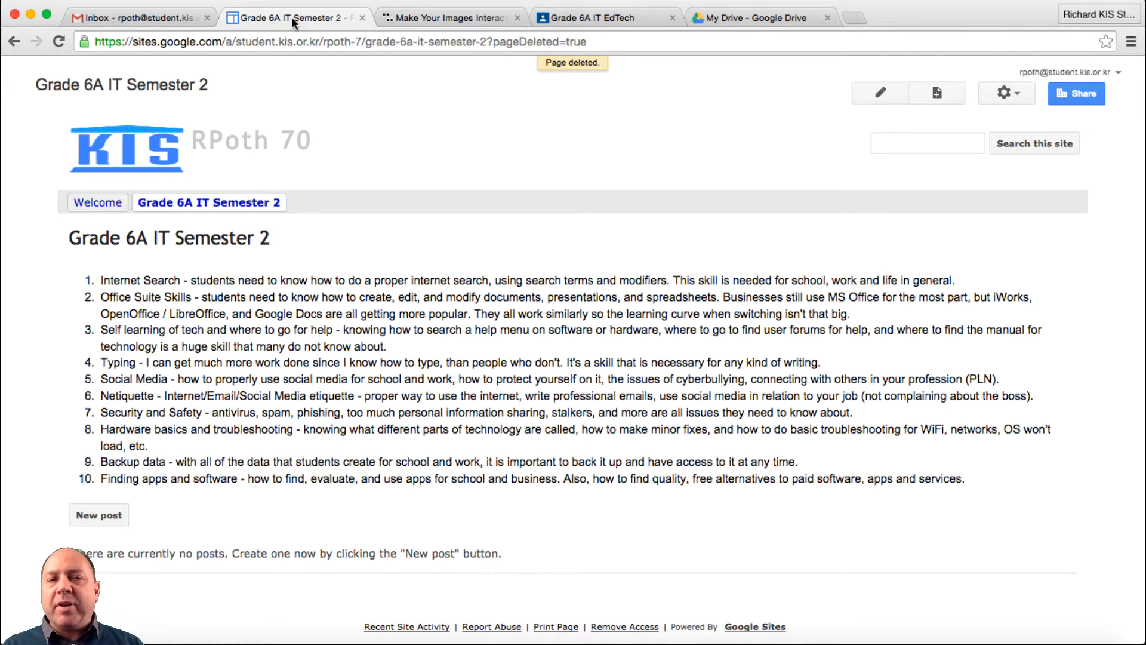
{"action": "left_click", "coordinate": [592, 18]}
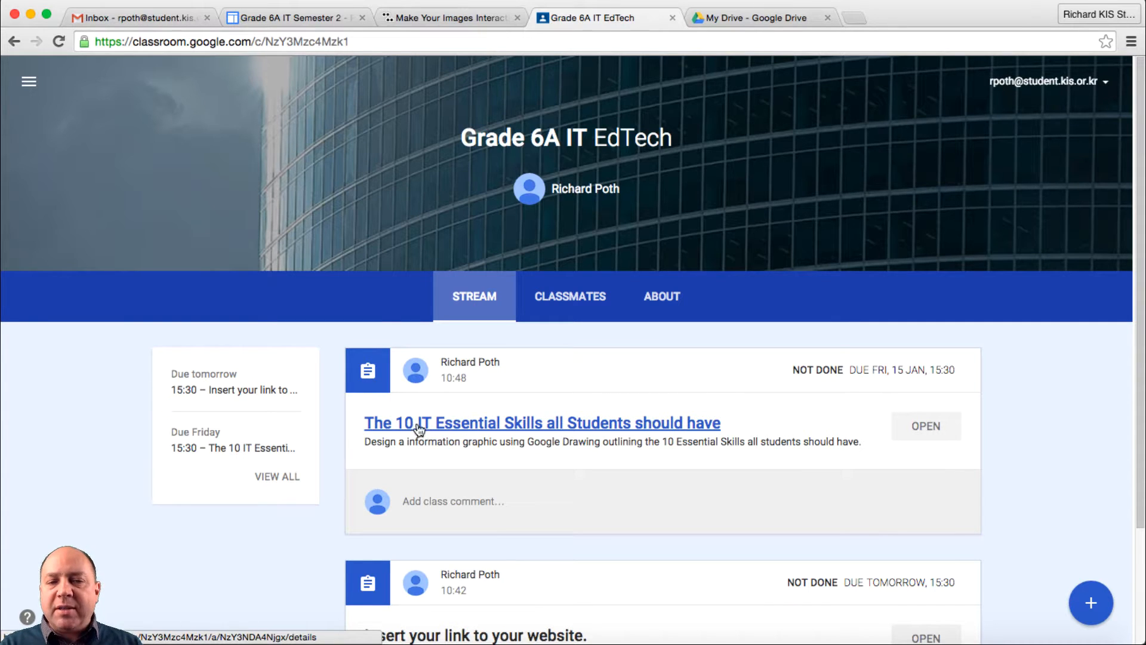
{"action": "mouse_move", "coordinate": [572, 427]}
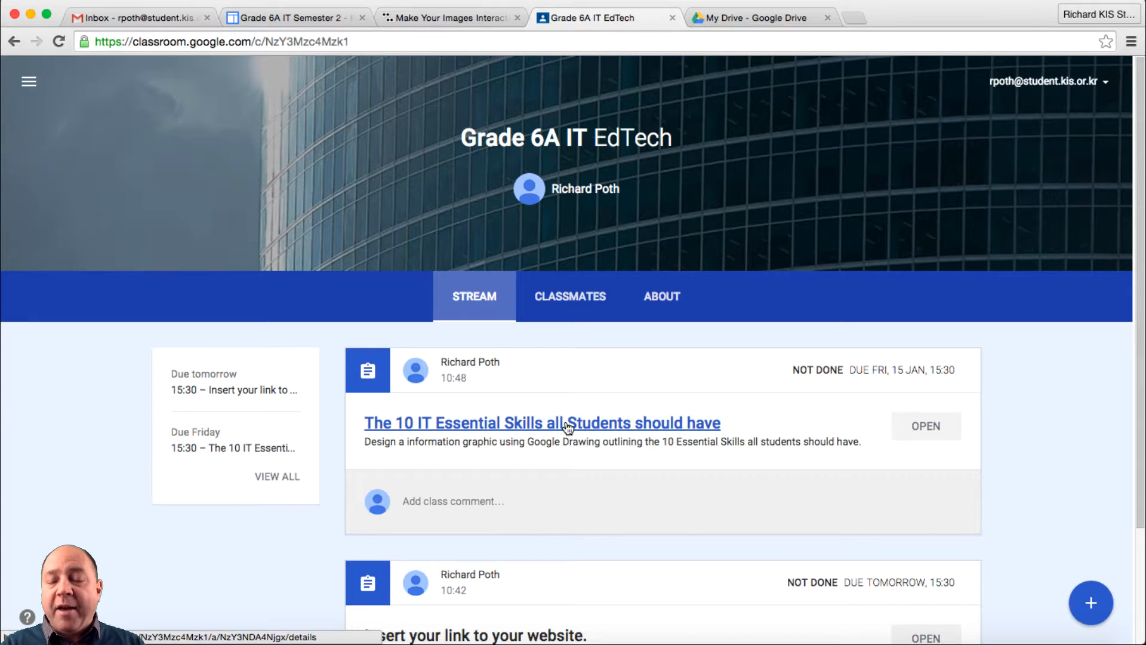
{"action": "mouse_move", "coordinate": [532, 427]}
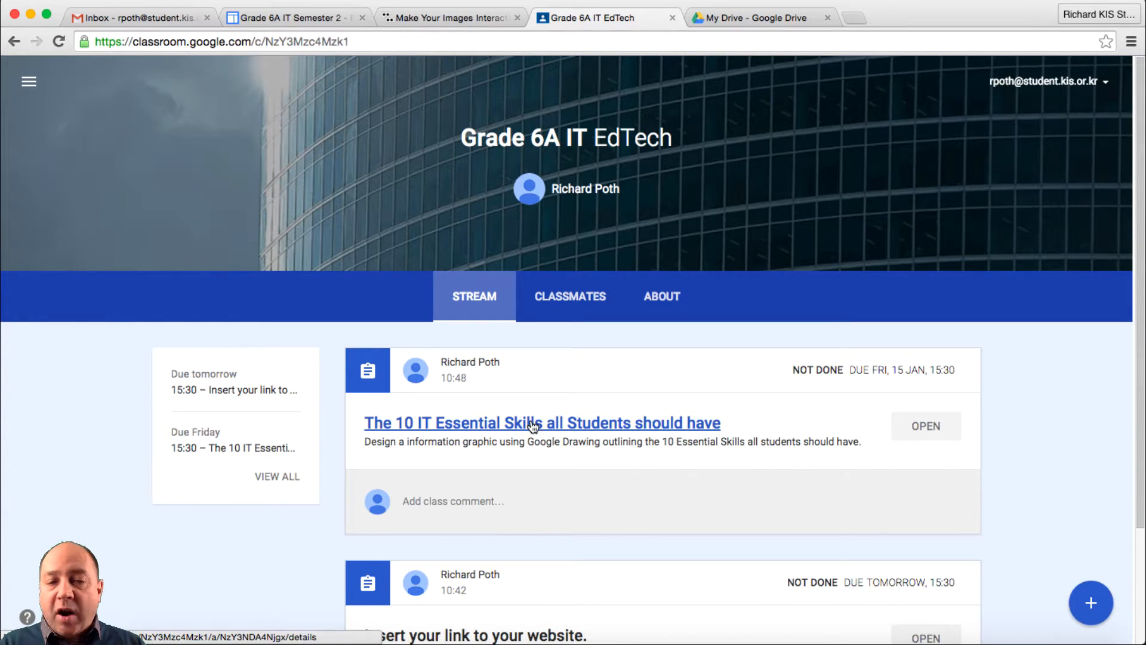
{"action": "mouse_move", "coordinate": [577, 429]}
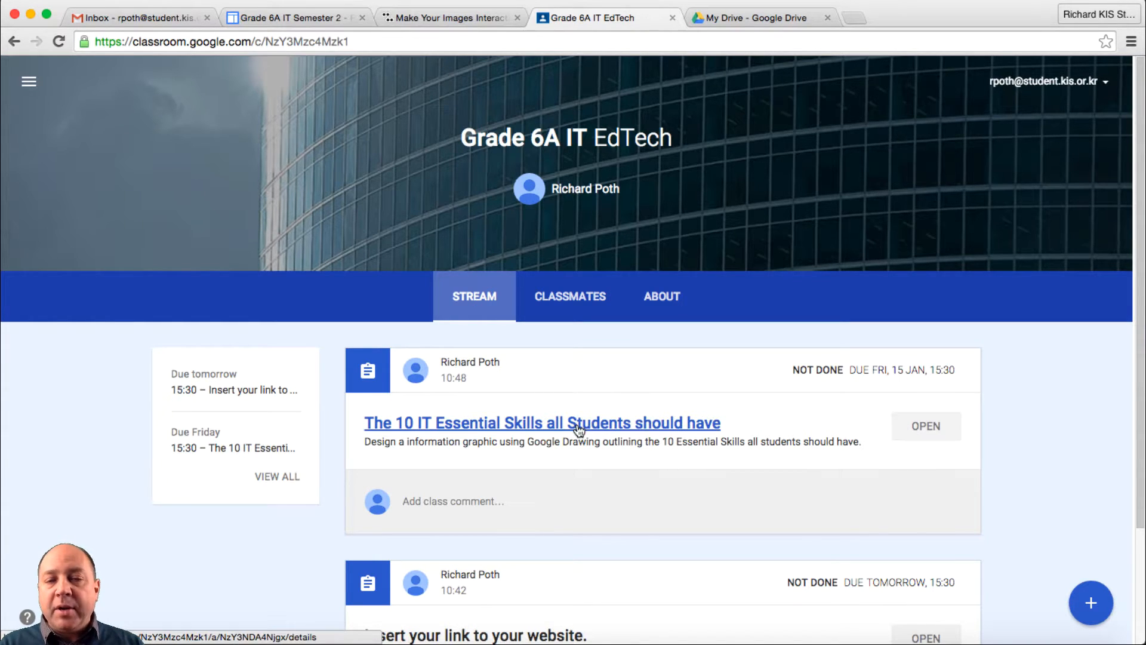
{"action": "left_click", "coordinate": [541, 422]}
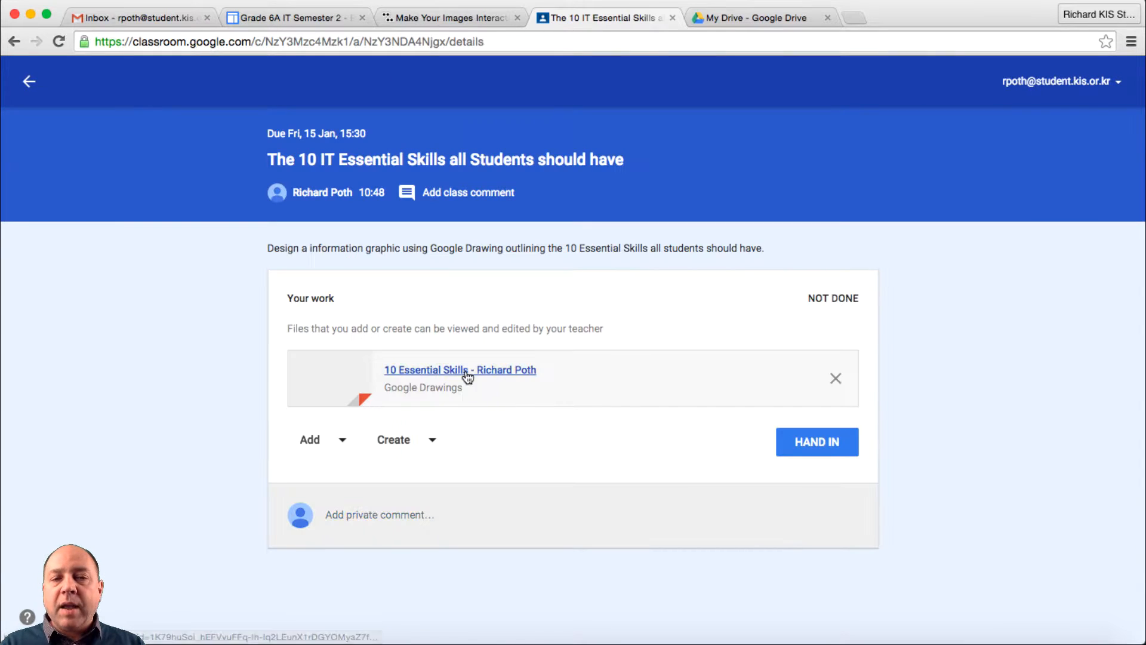
{"action": "mouse_move", "coordinate": [486, 375]}
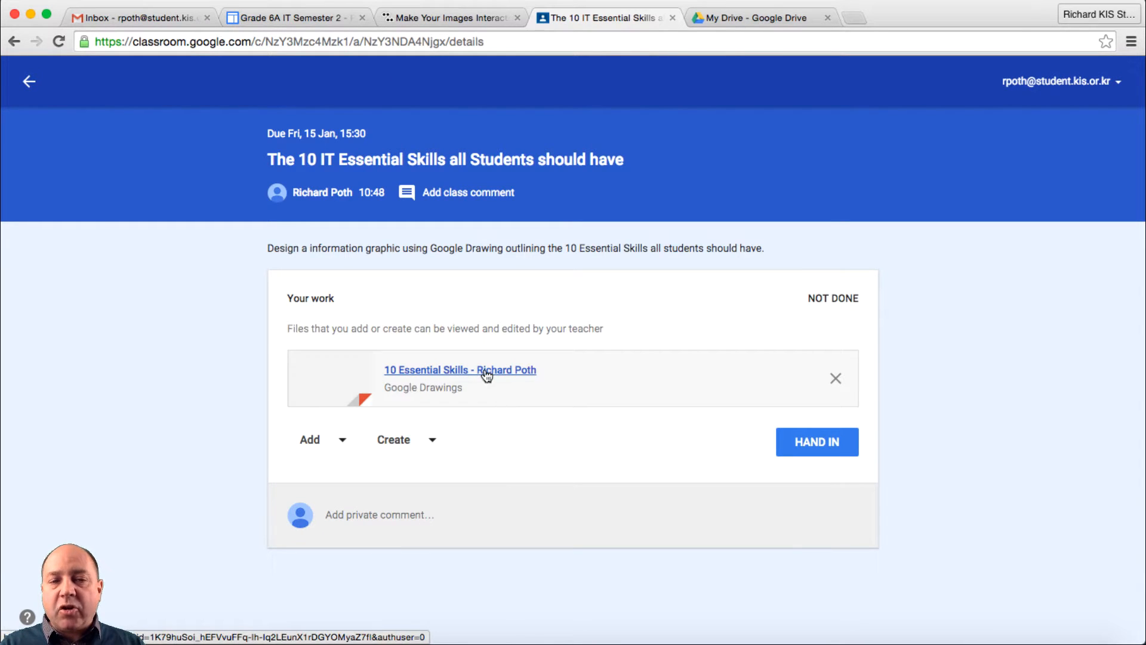
{"action": "left_click", "coordinate": [460, 369]}
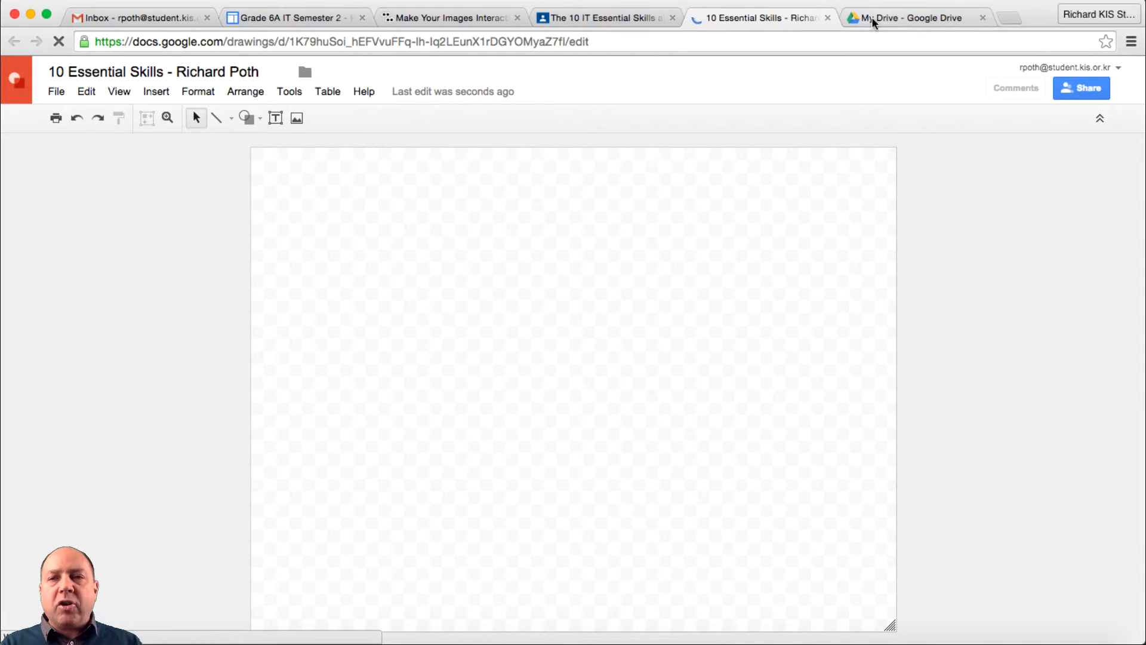
{"action": "left_click", "coordinate": [913, 18]}
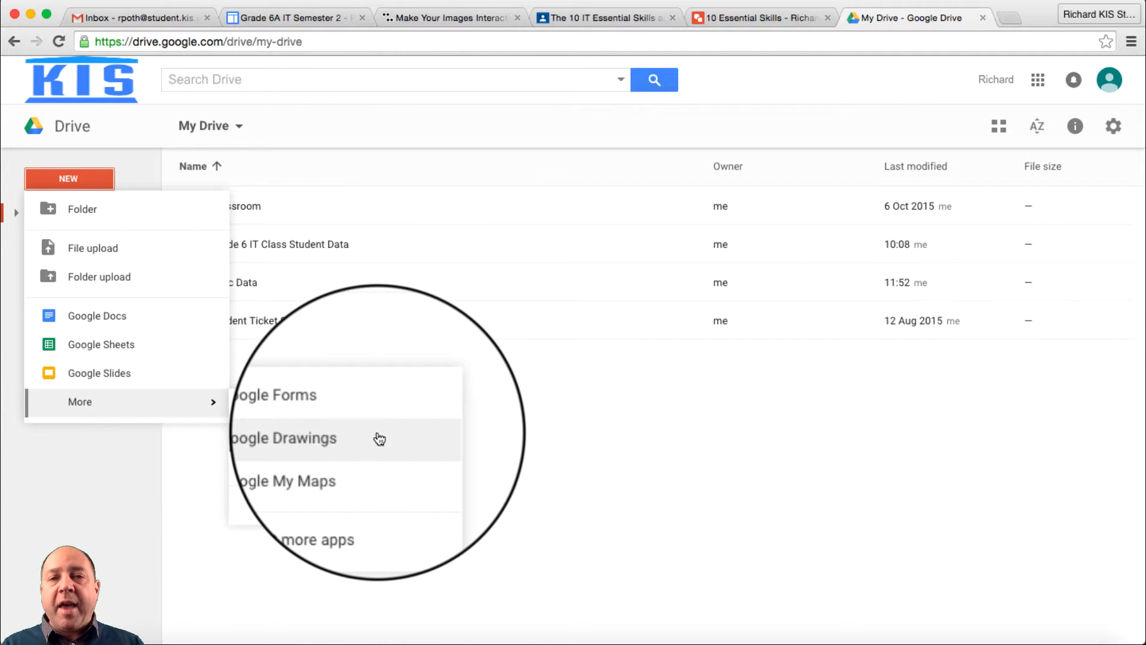
- Return to the blank skills drawing, then bring up the Sites page listing the ten skills
{"action": "left_click", "coordinate": [600, 18]}
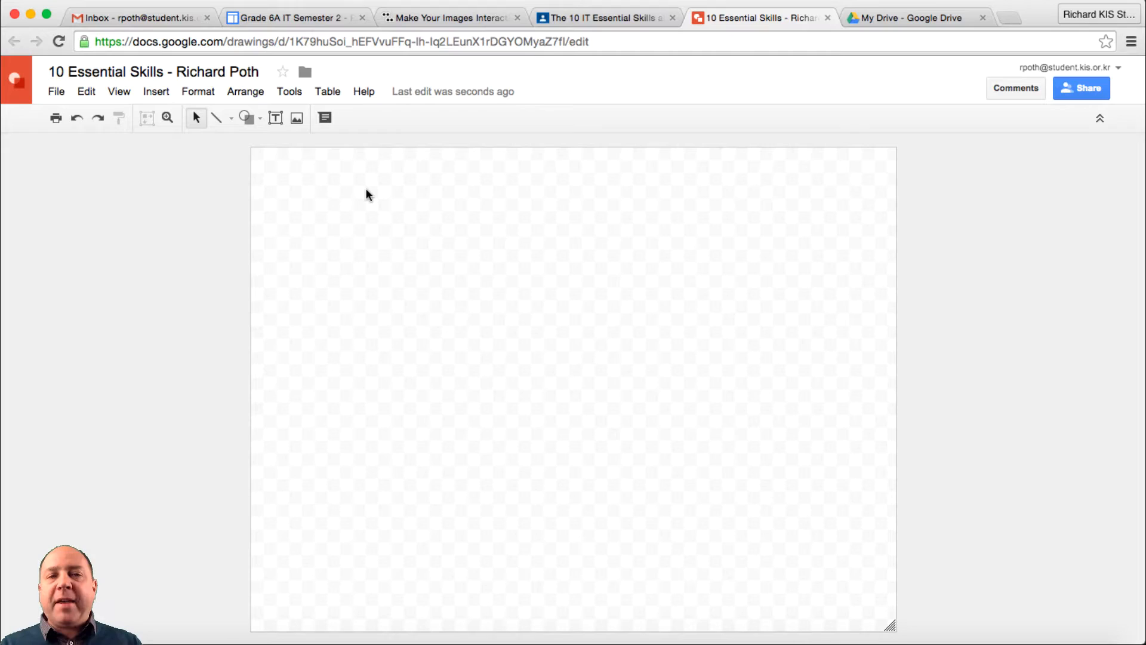
{"action": "left_click", "coordinate": [295, 16]}
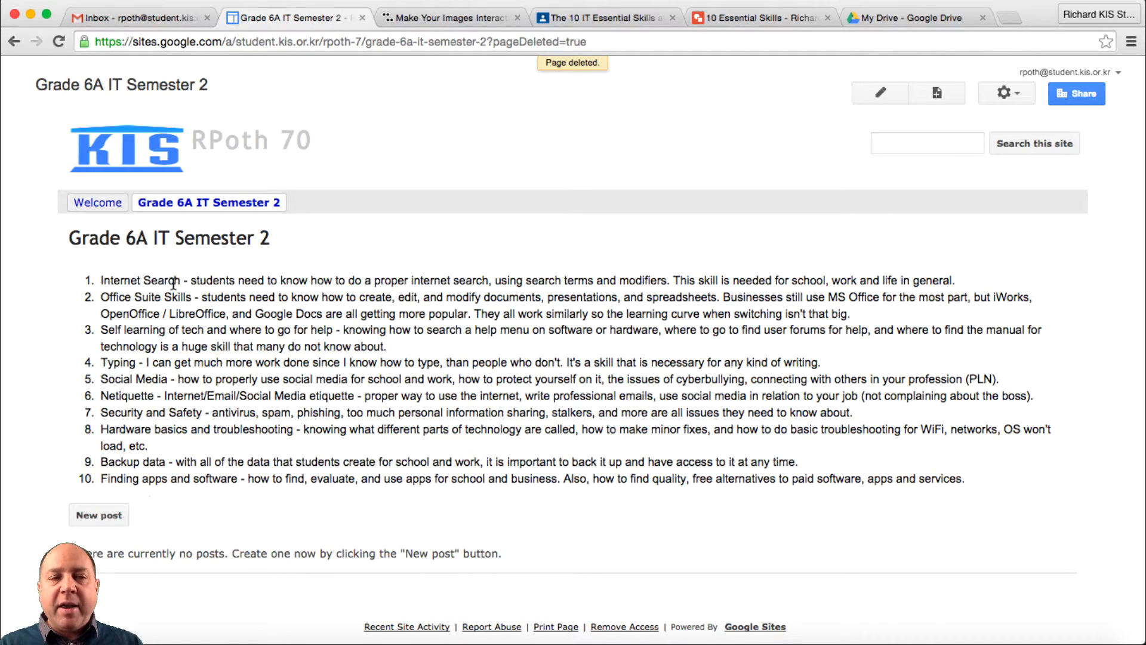
- Highlight the first skill's description on the Sites page, then return to the skills drawing
{"action": "double_click", "coordinate": [139, 279]}
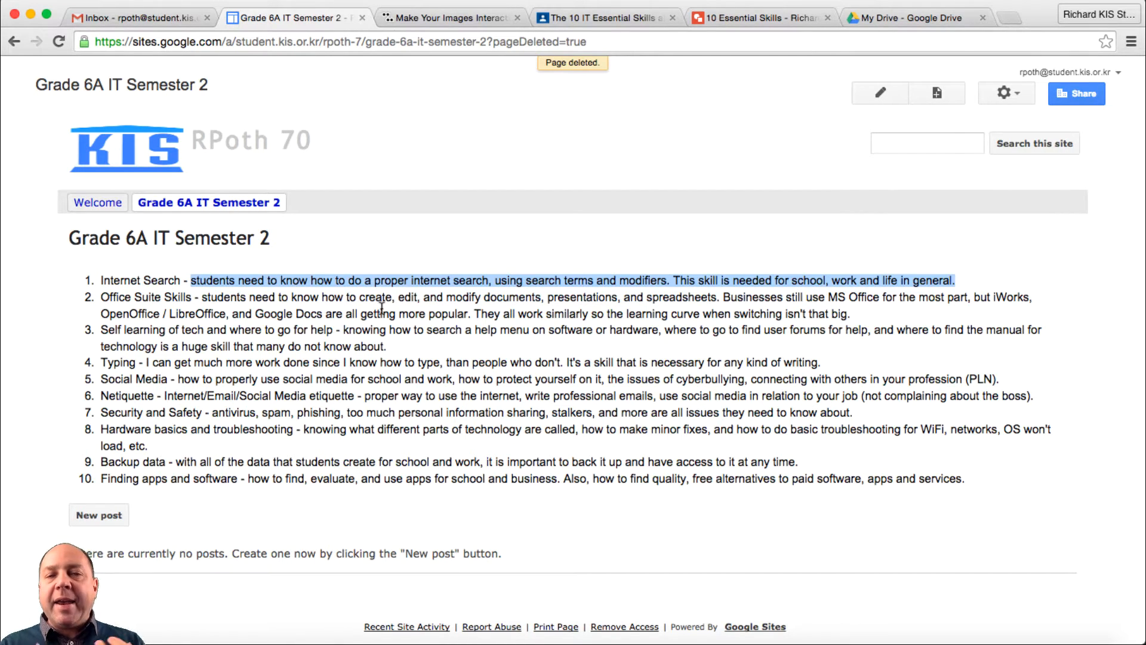
{"action": "left_click", "coordinate": [761, 18]}
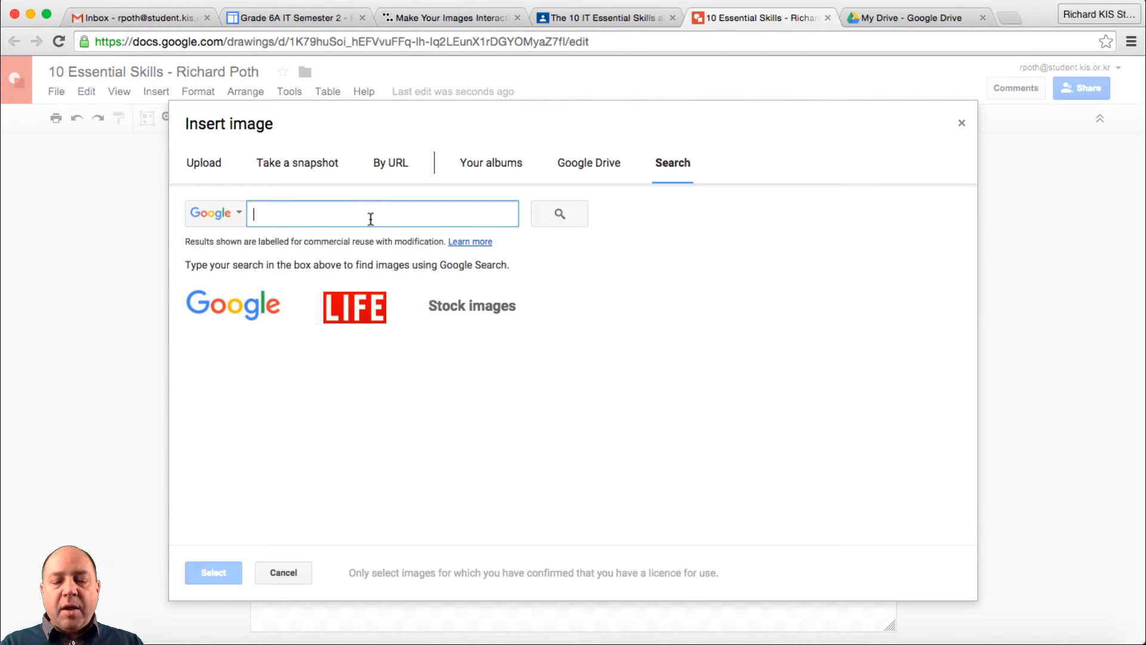
- Search images for 'digital' and insert the blue light-streak photo as the canvas background
{"action": "type", "text": "di"}
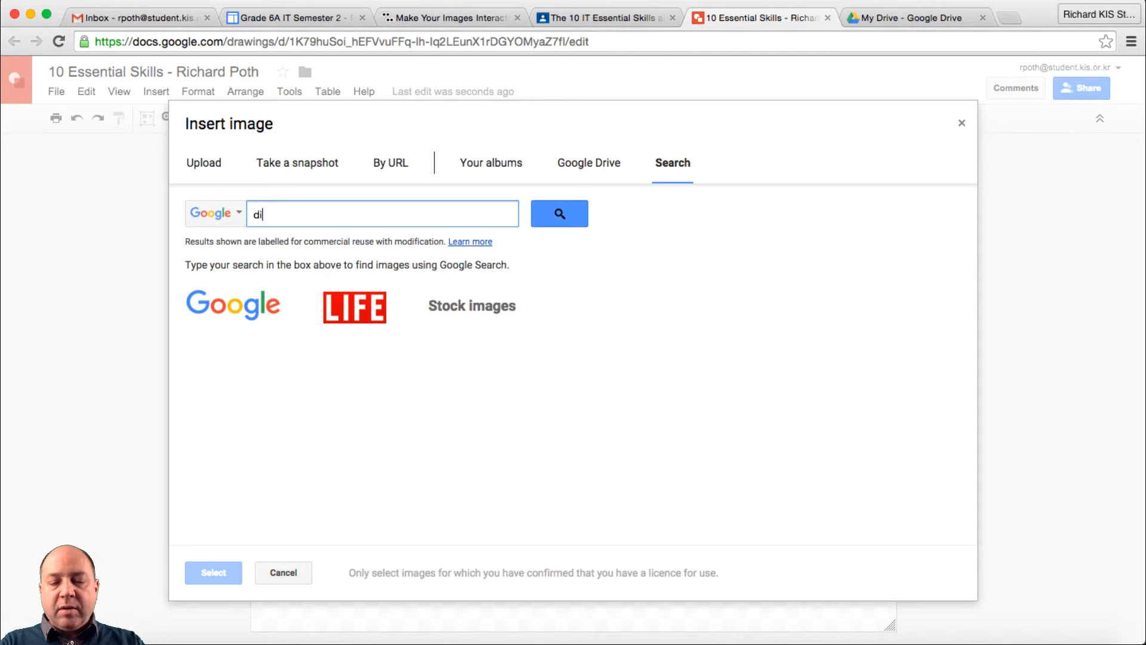
{"action": "type", "text": "gital"}
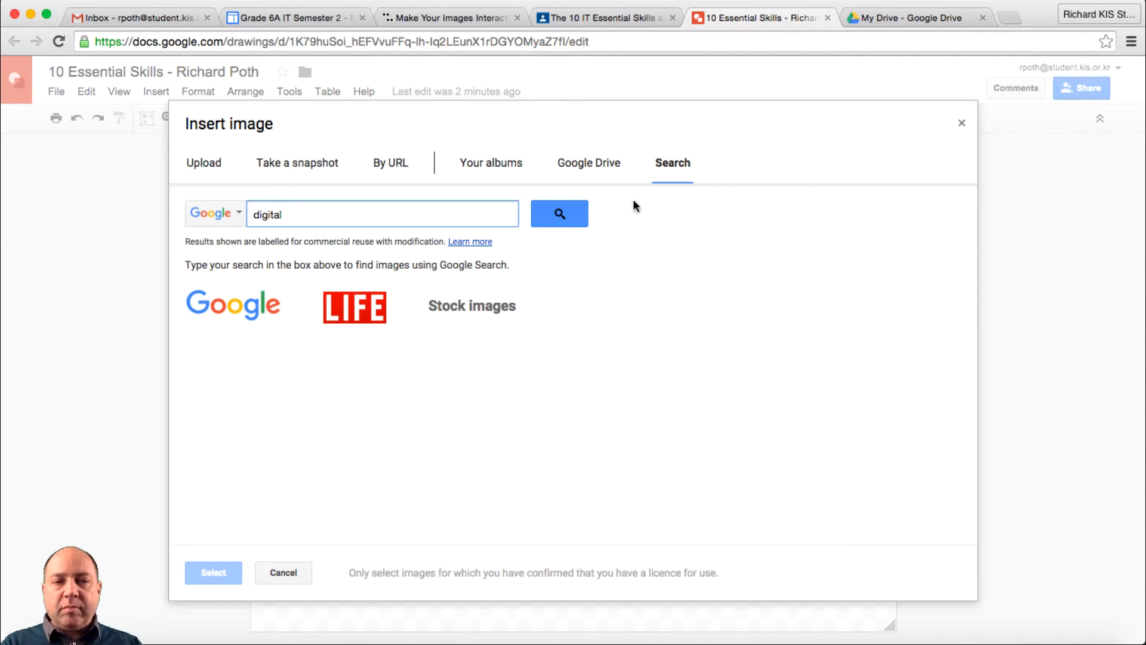
{"action": "left_click", "coordinate": [558, 213]}
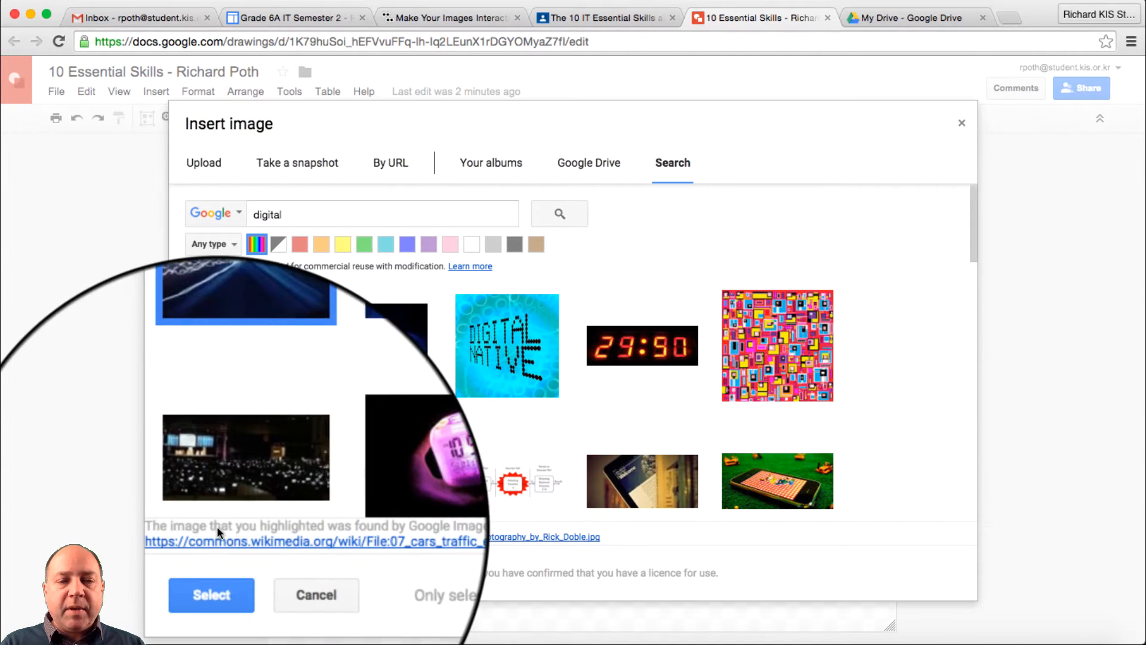
{"action": "left_click", "coordinate": [211, 594]}
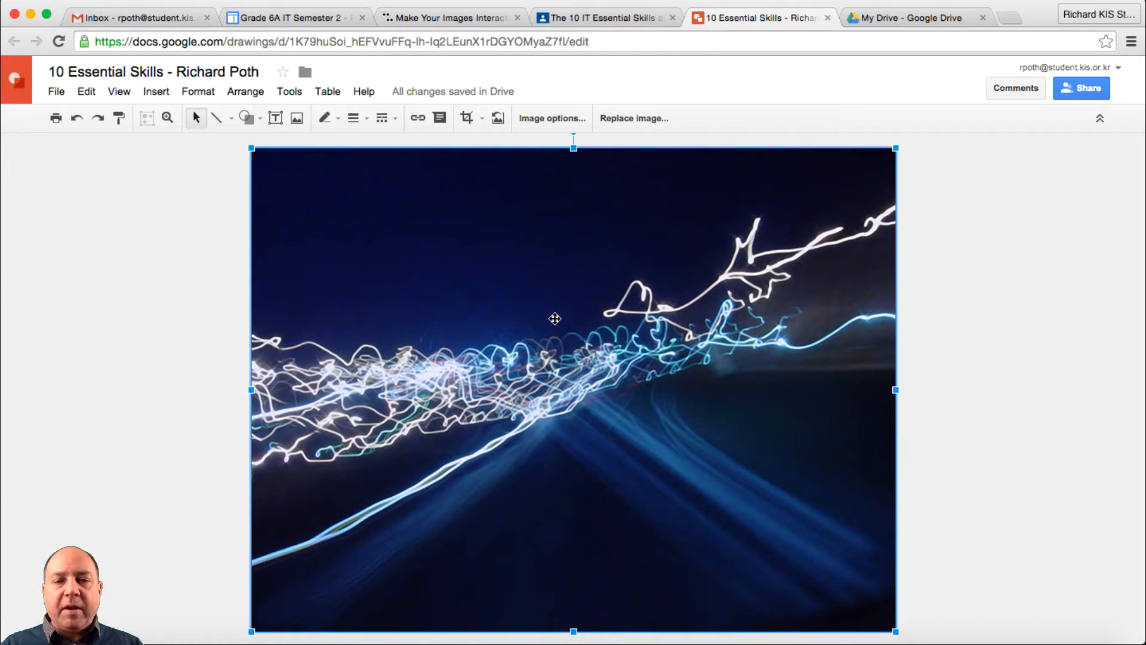
{"action": "mouse_move", "coordinate": [565, 305]}
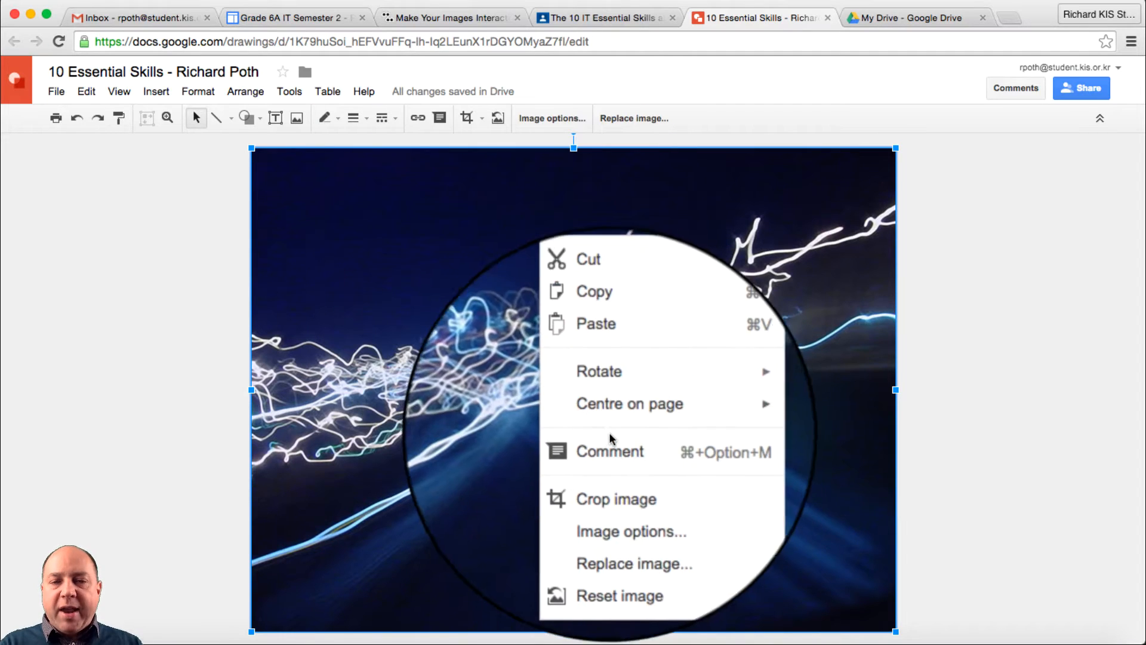
- Raise the background image's transparency in Image options so it appears faded
{"action": "left_click", "coordinate": [631, 531]}
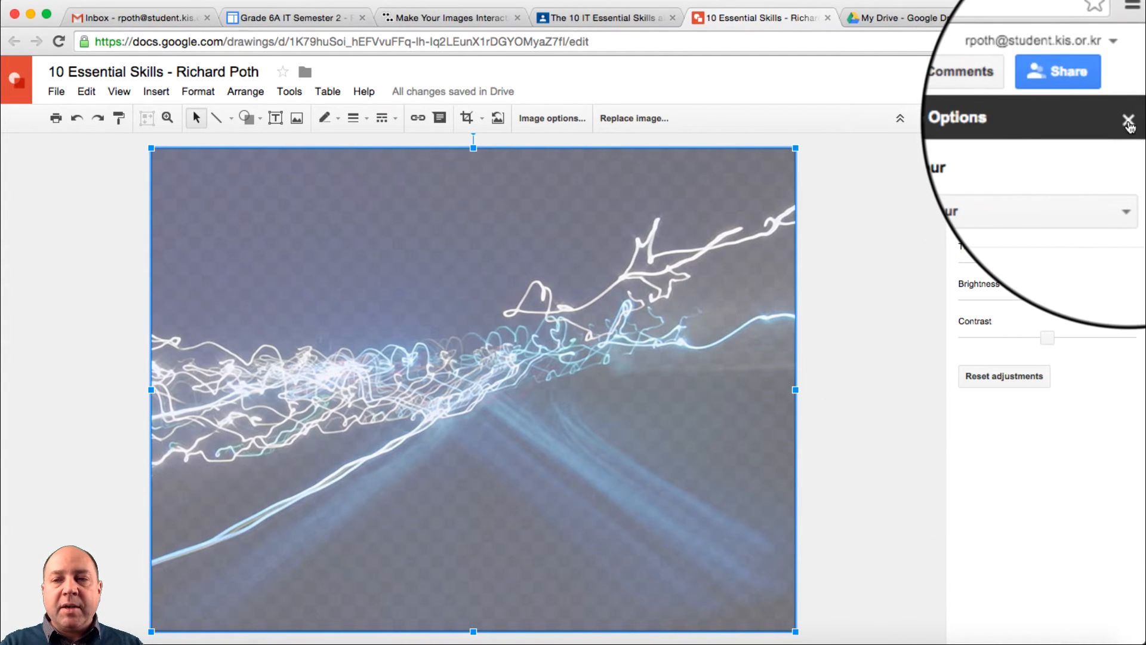
{"action": "left_click", "coordinate": [1128, 121]}
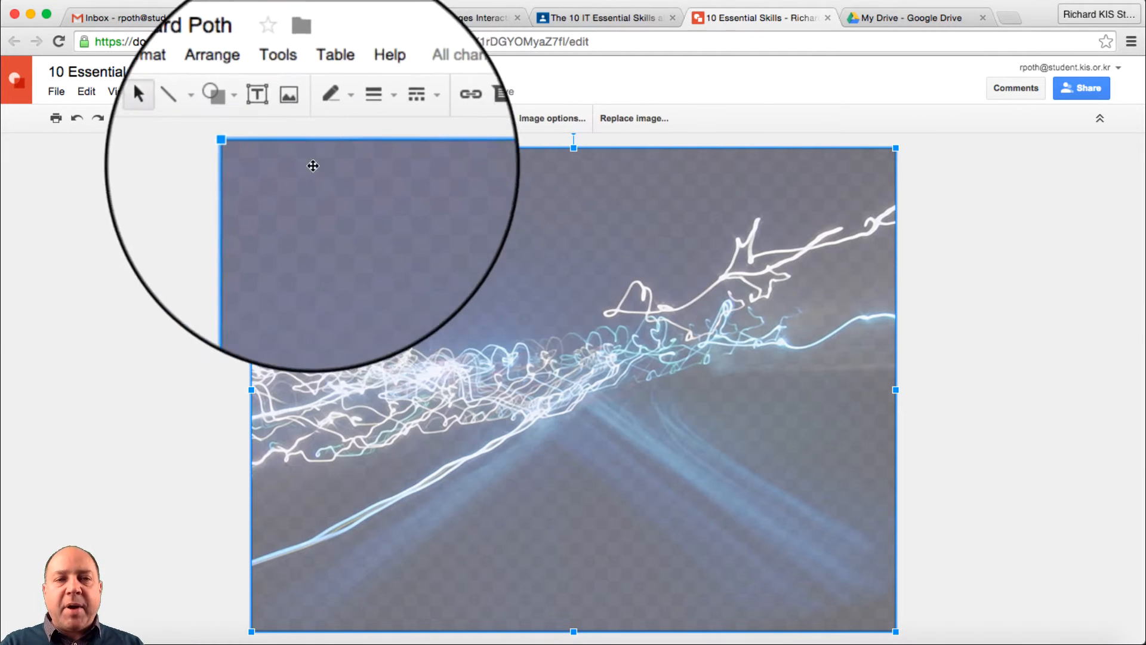
{"action": "mouse_move", "coordinate": [276, 118]}
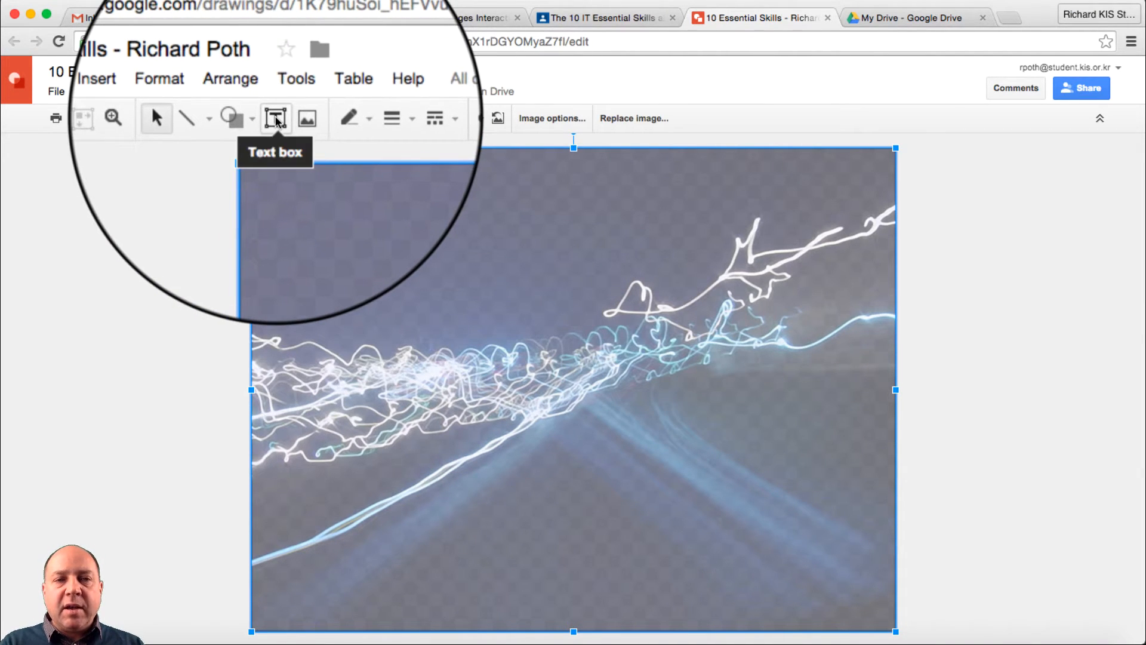
- Add an 'Internet Search' text box in size 36 yellow over the top-left of the image
{"action": "left_click", "coordinate": [276, 118]}
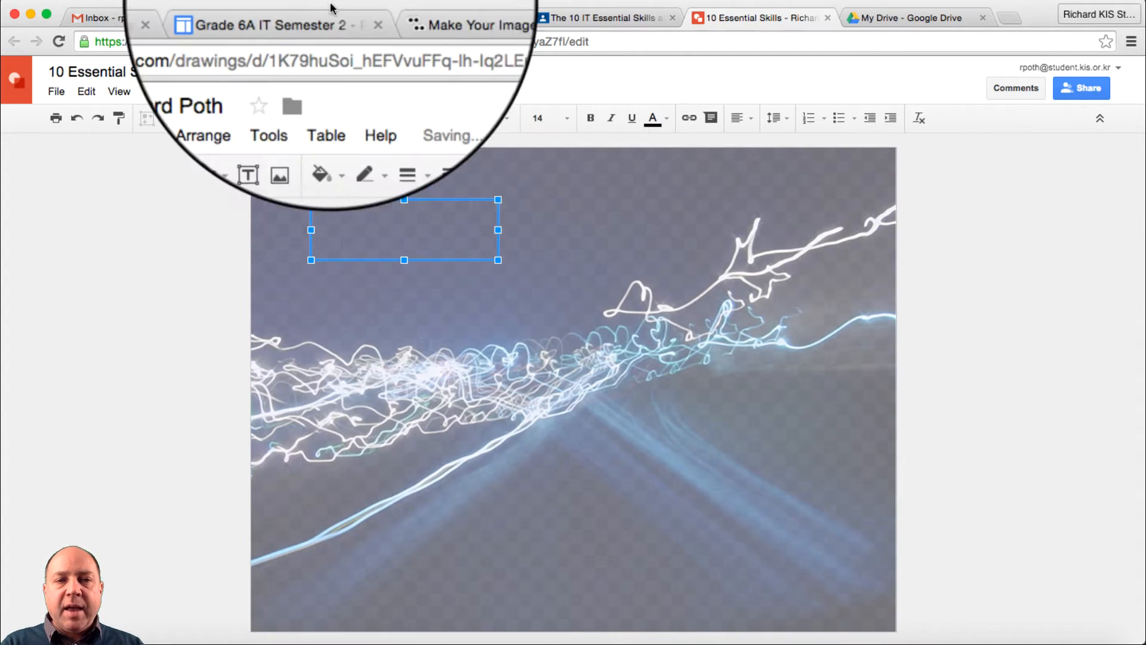
{"action": "left_click", "coordinate": [275, 25]}
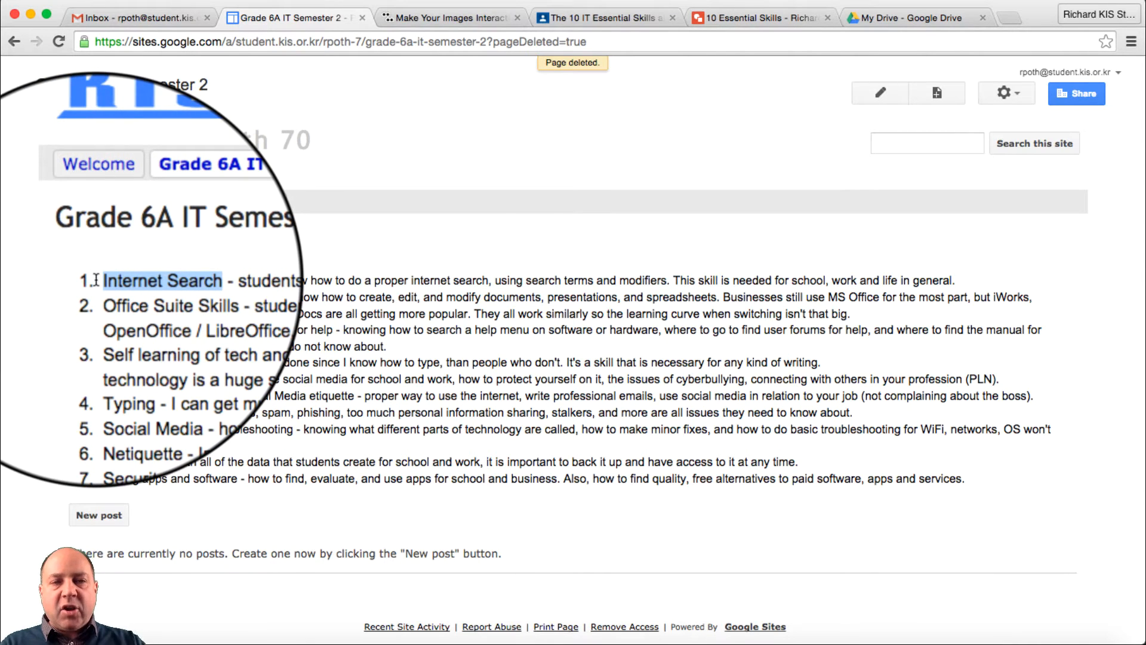
{"action": "left_click", "coordinate": [761, 18]}
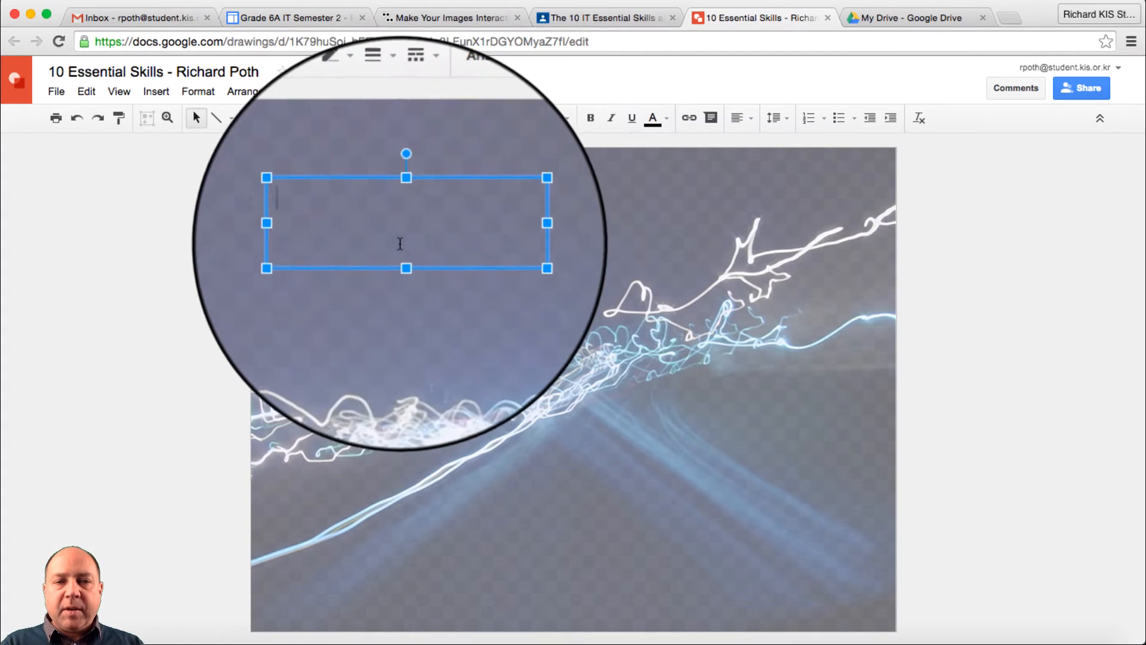
{"action": "type", "text": "Internet Search"}
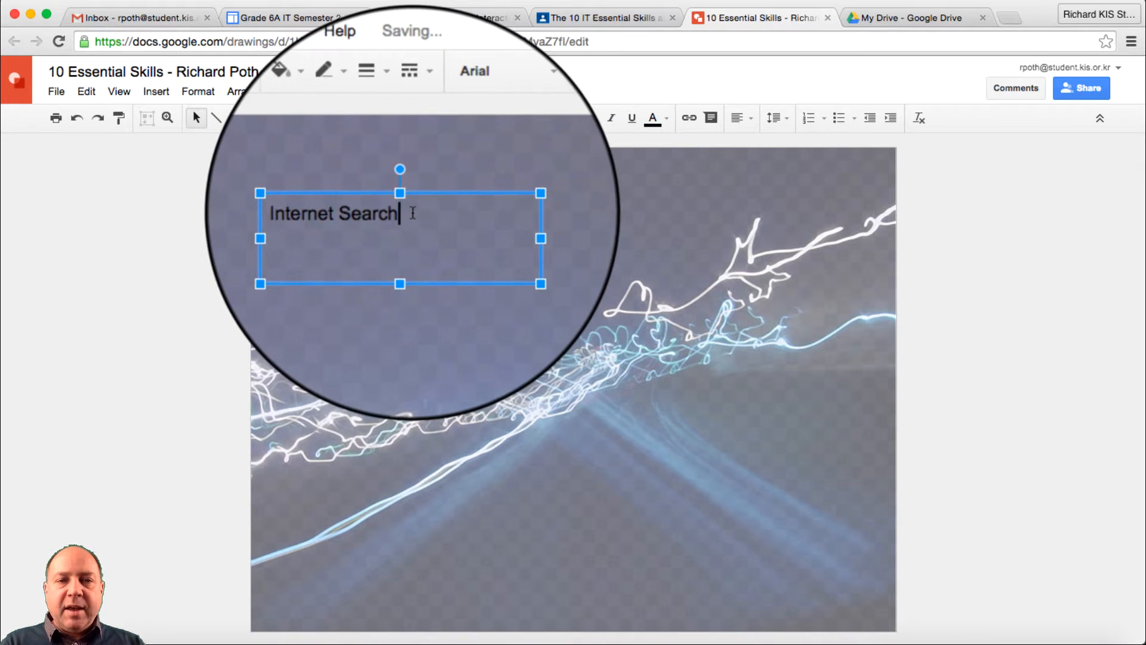
{"action": "left_click", "coordinate": [544, 118]}
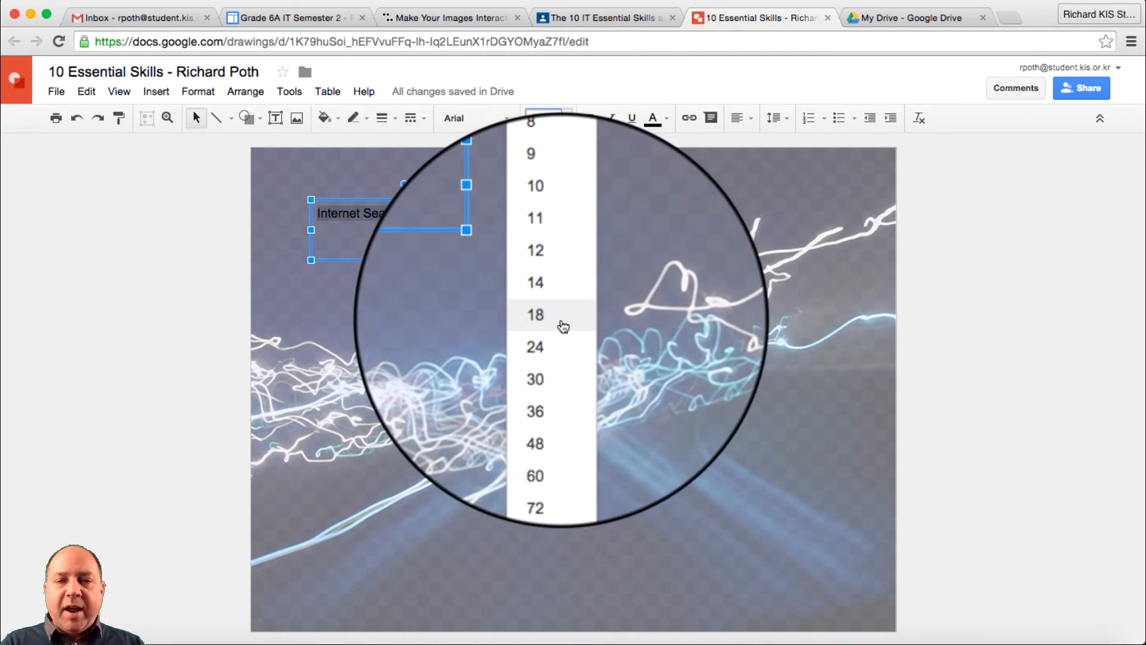
{"action": "left_click", "coordinate": [536, 314]}
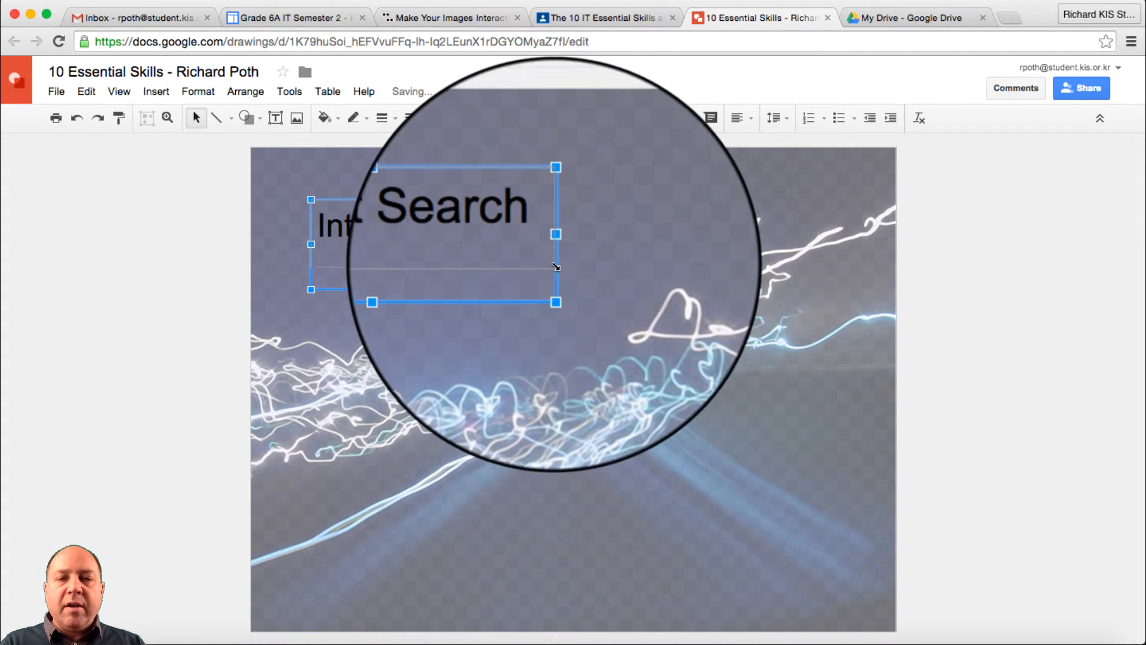
{"action": "left_click", "coordinate": [644, 118]}
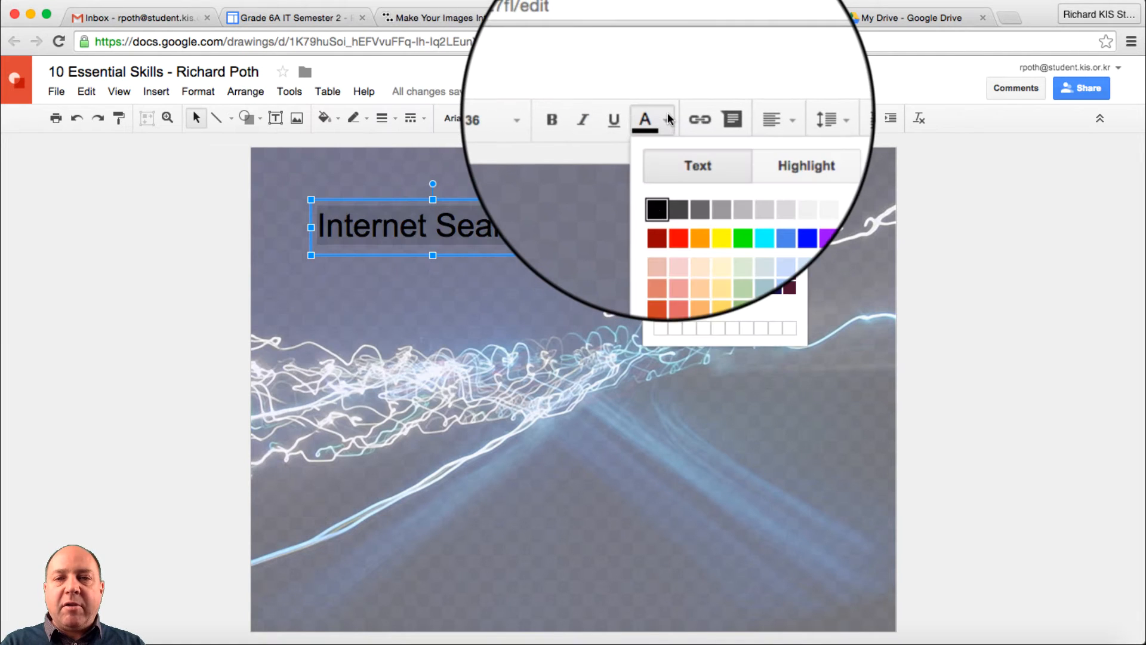
{"action": "left_click", "coordinate": [721, 238]}
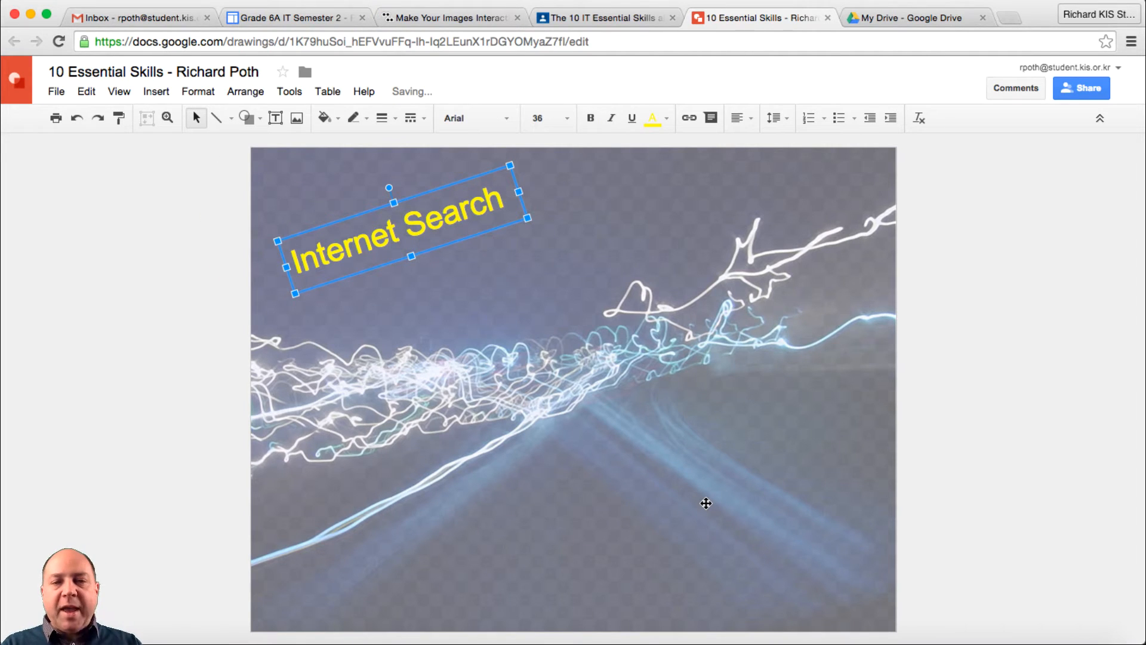
- Add the Hardware basics label, copying its name from the Sites page, and centre-align its text
{"action": "left_click", "coordinate": [520, 387]}
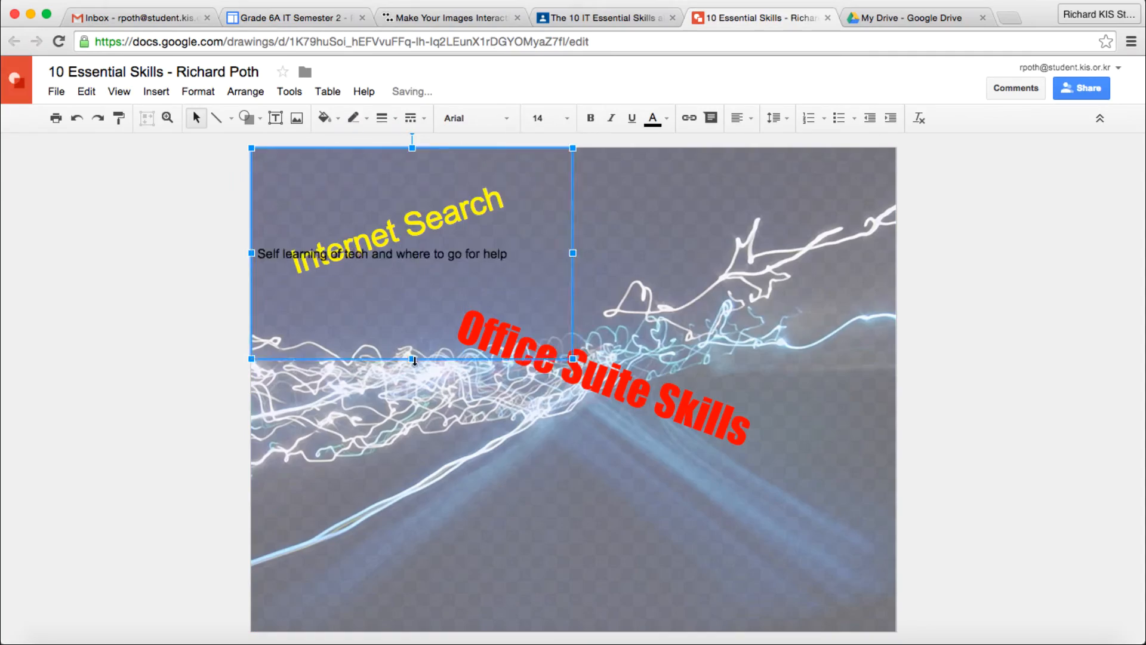
{"action": "left_click", "coordinate": [293, 18]}
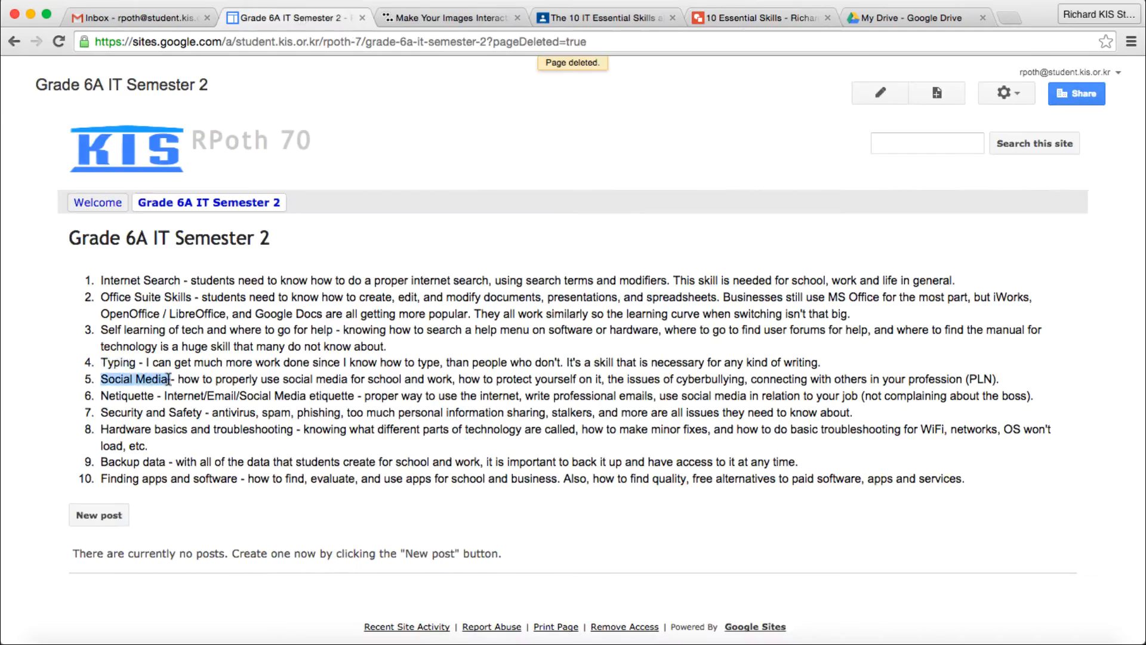
{"action": "left_click", "coordinate": [760, 17]}
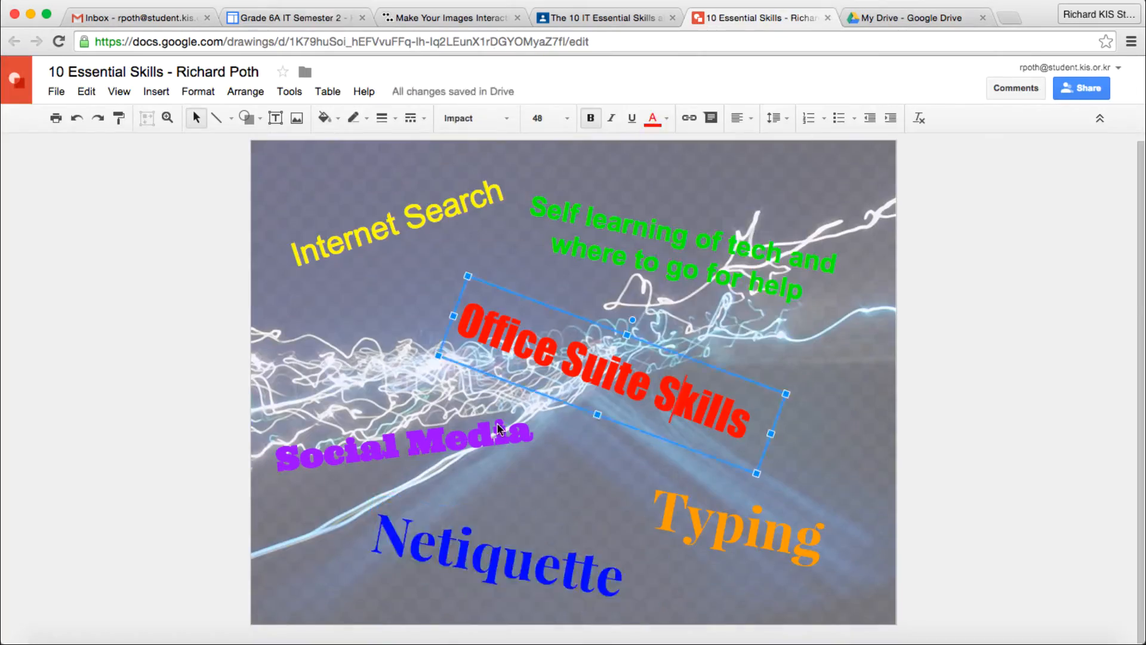
{"action": "left_click", "coordinate": [739, 118]}
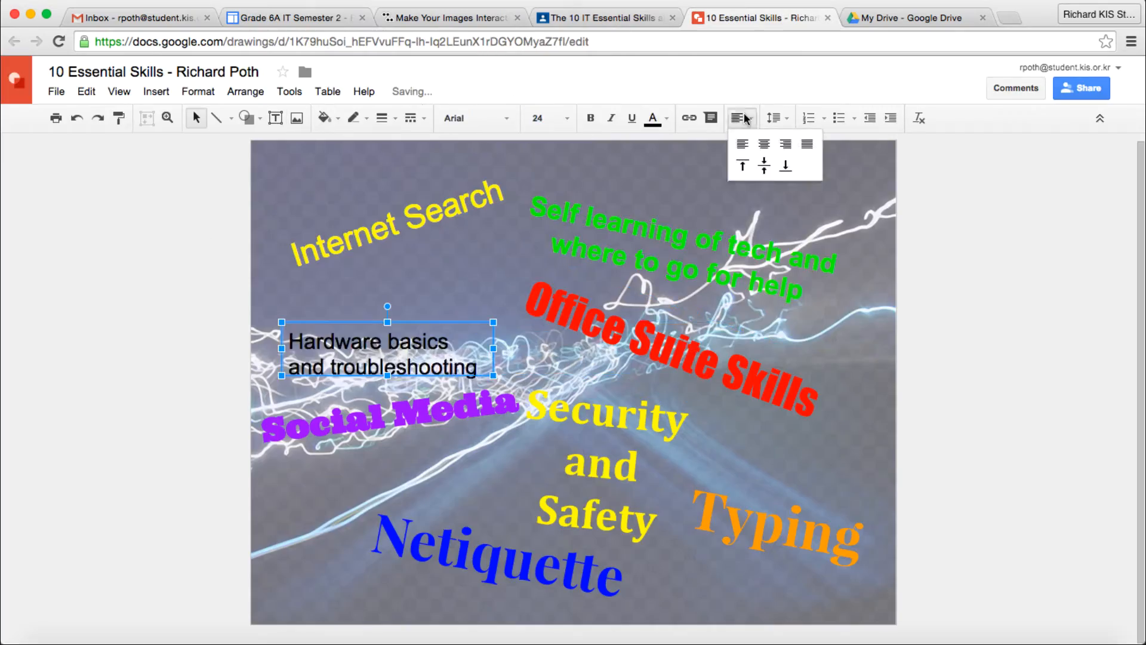
{"action": "left_click", "coordinate": [565, 118]}
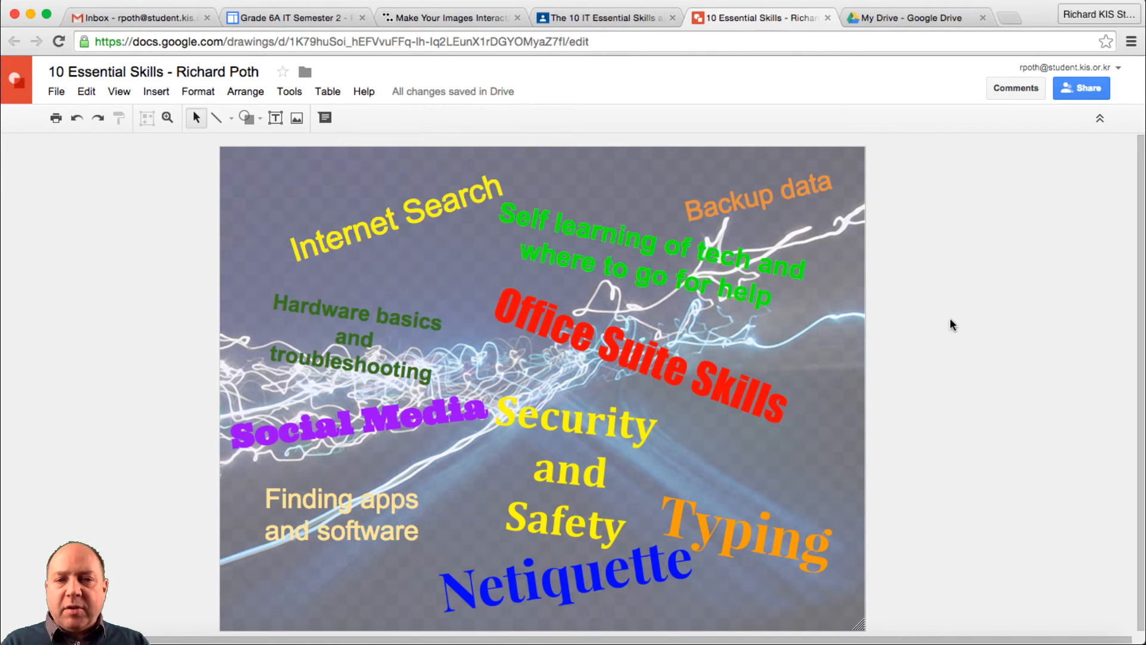
{"action": "mouse_move", "coordinate": [296, 18]}
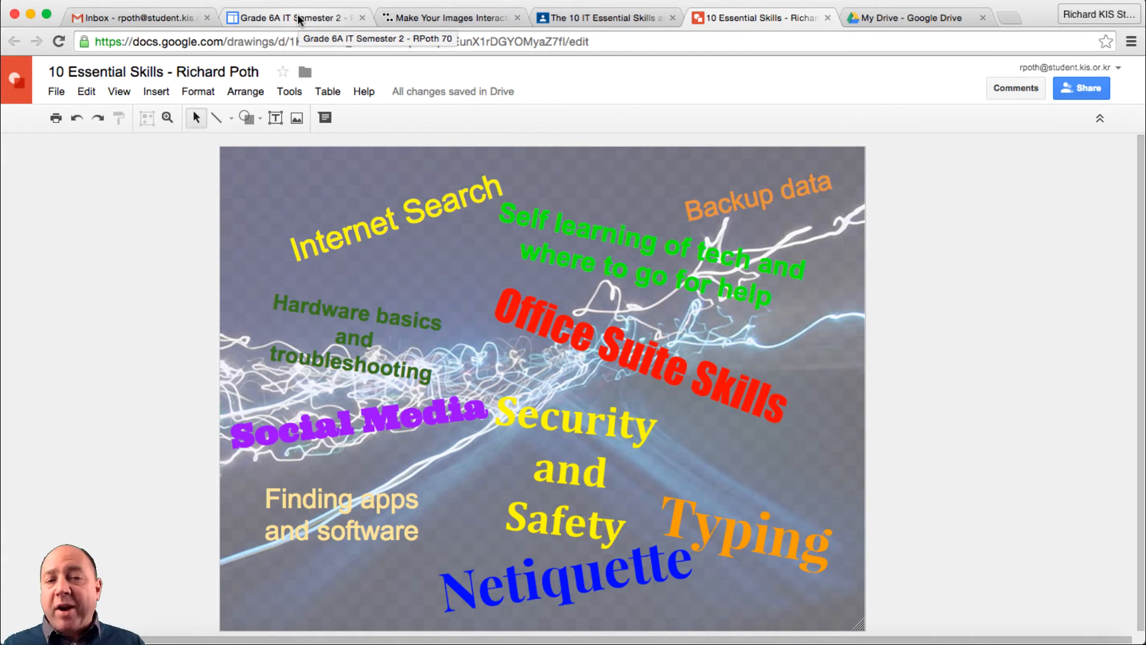
- Switch from the finished infographic to the Grade 6A IT Semester 2 Sites page
{"action": "left_click", "coordinate": [293, 18]}
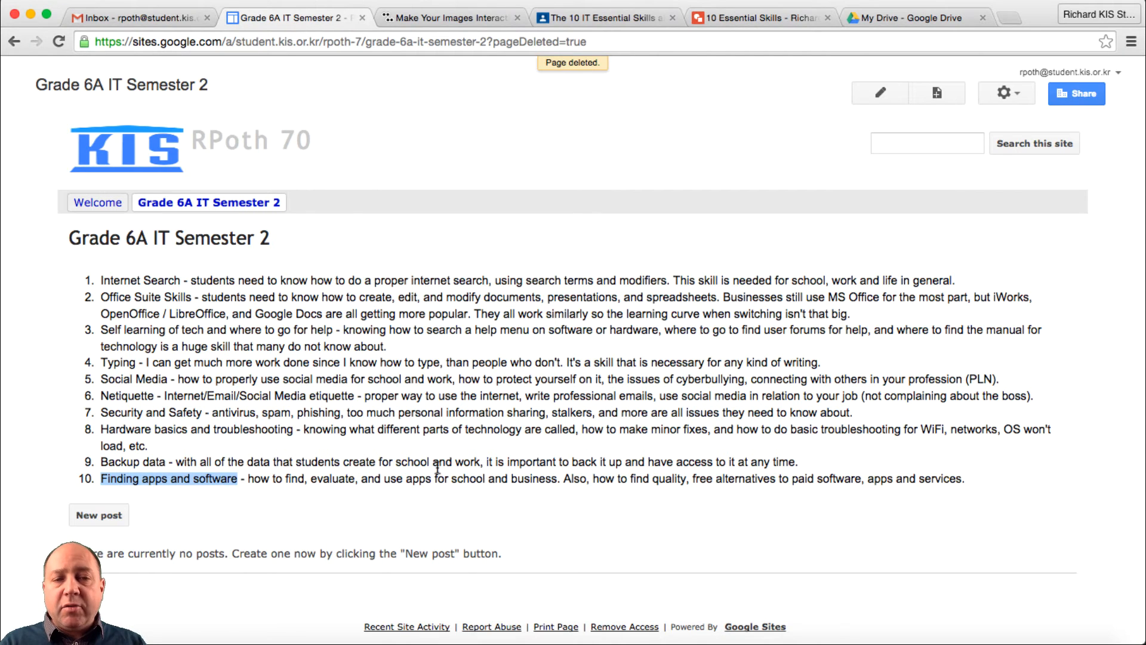
{"action": "mouse_move", "coordinate": [868, 76]}
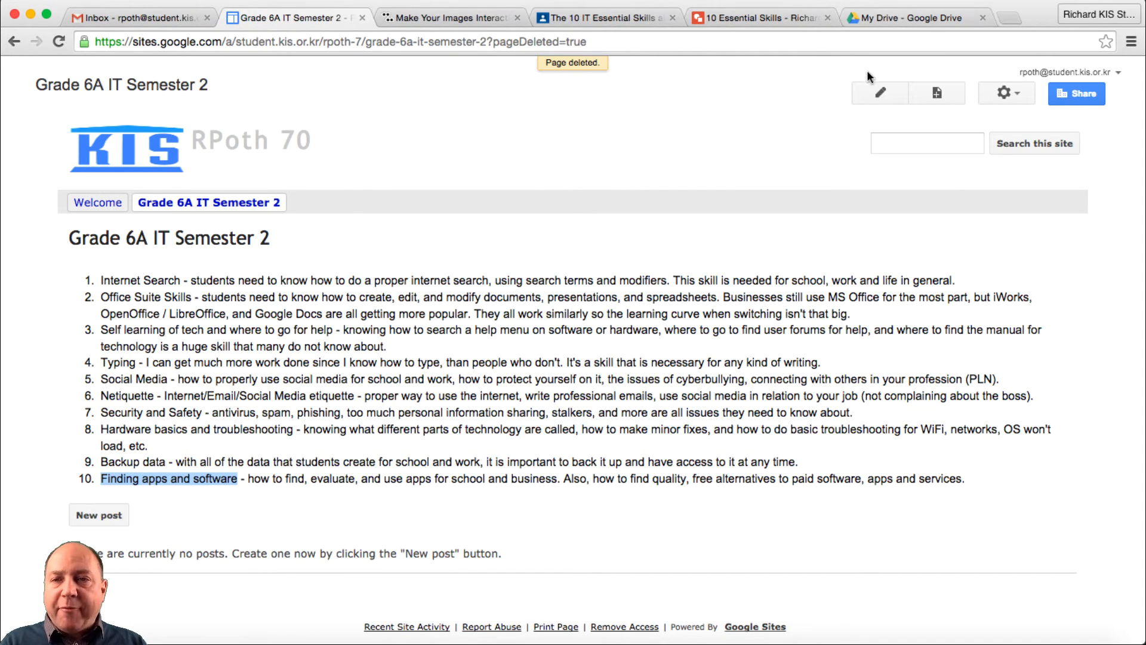
- Edit the page and embed the 10 Essential Skills drawing from Drive below the list, centre-aligned
{"action": "left_click", "coordinate": [879, 93]}
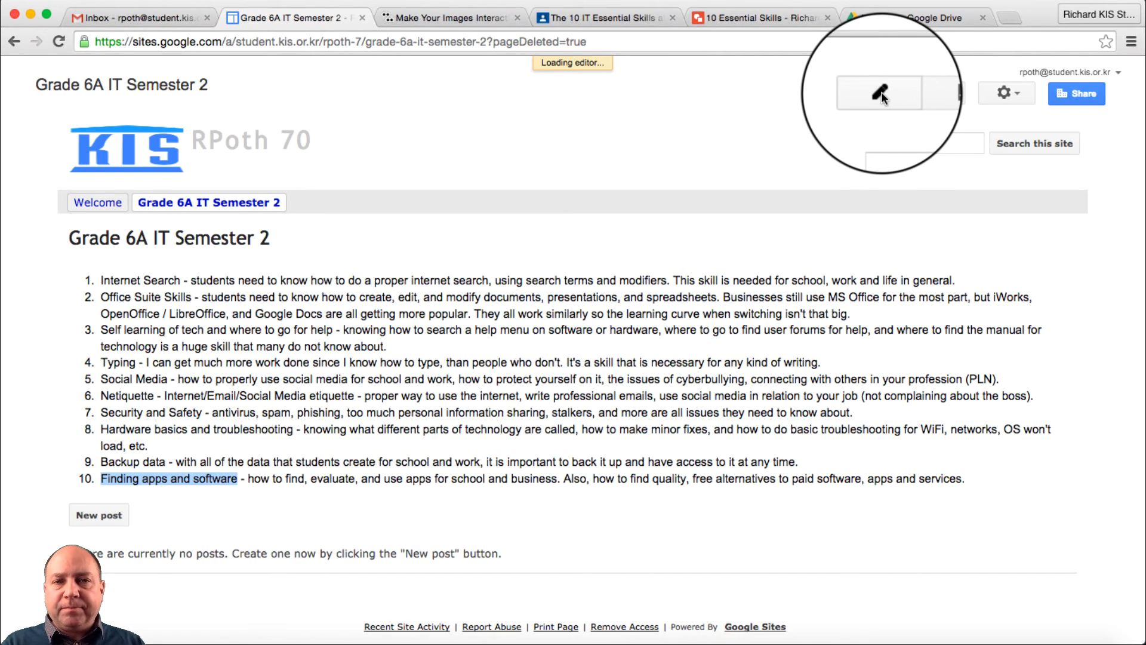
{"action": "left_click", "coordinate": [879, 93]}
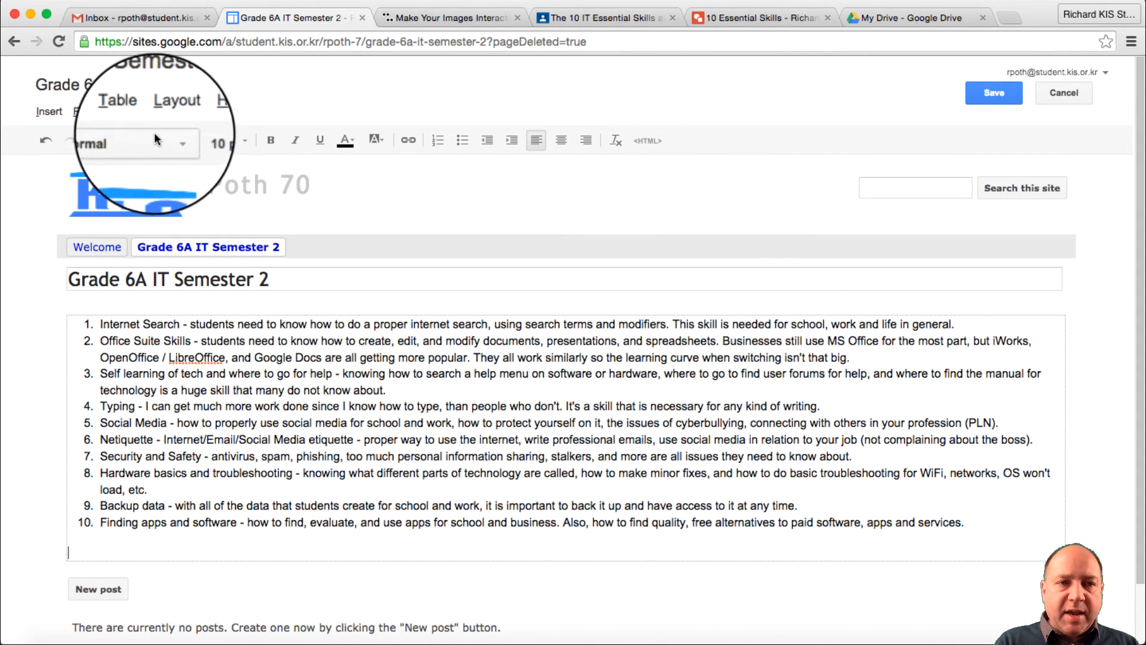
{"action": "left_click", "coordinate": [48, 111]}
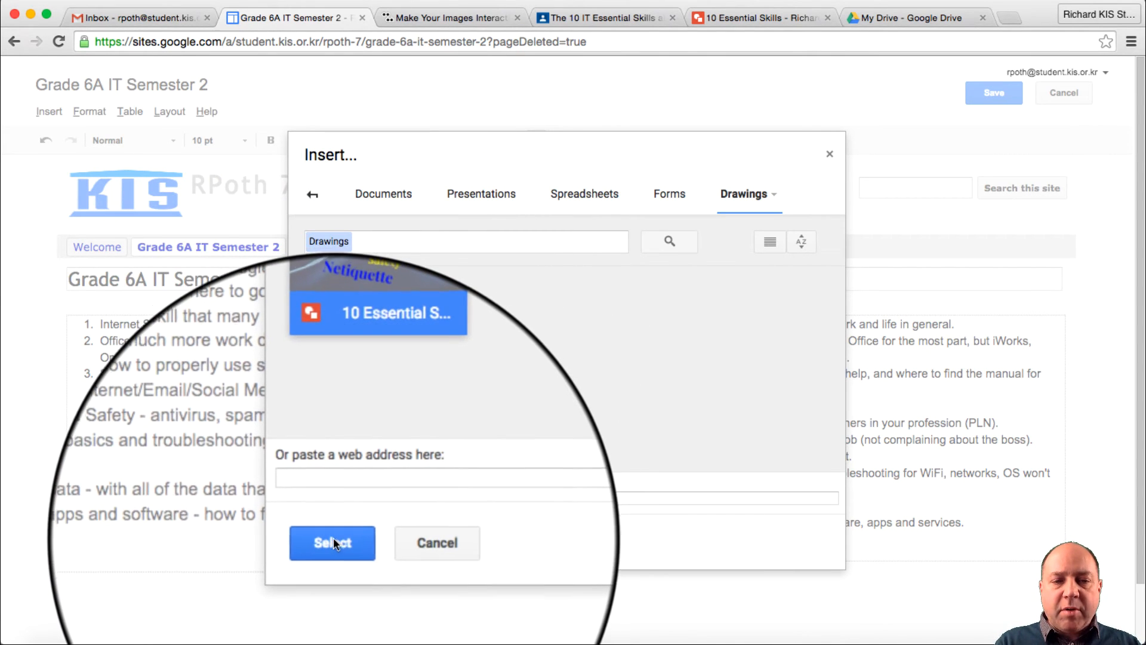
{"action": "left_click", "coordinate": [332, 542]}
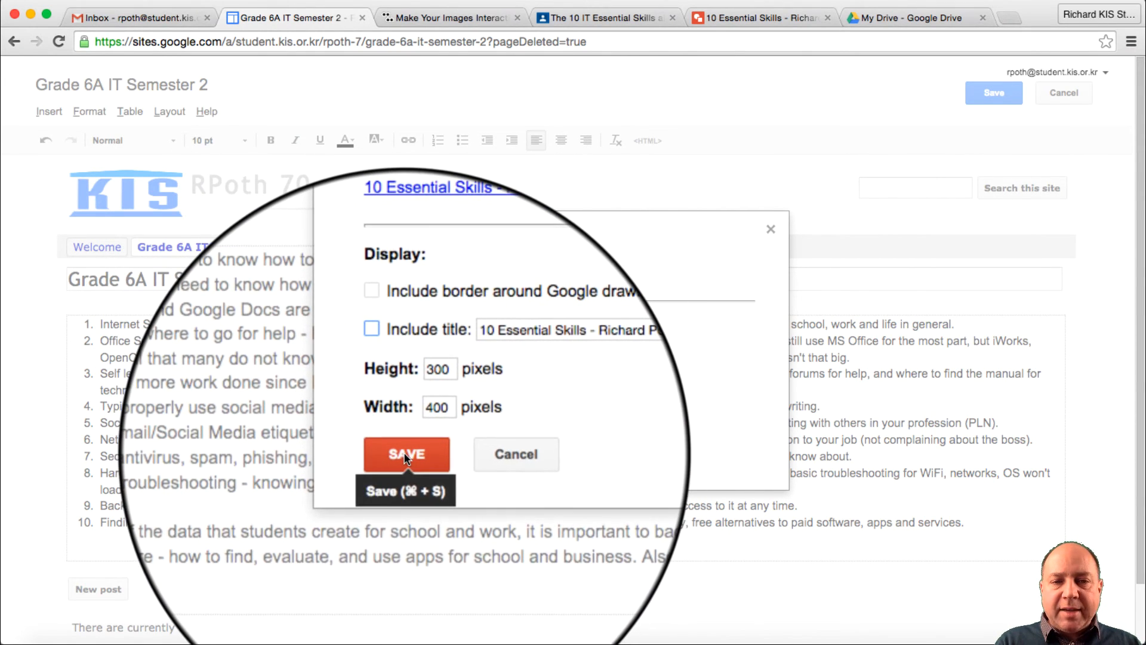
{"action": "left_click", "coordinate": [406, 454]}
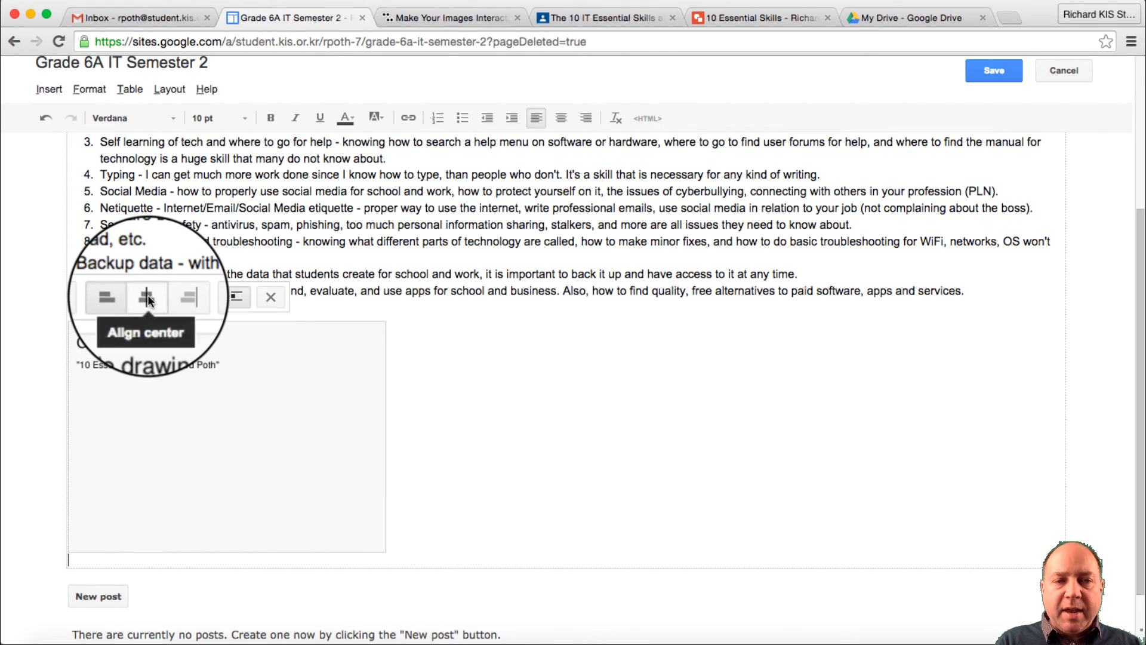
{"action": "left_click", "coordinate": [146, 297]}
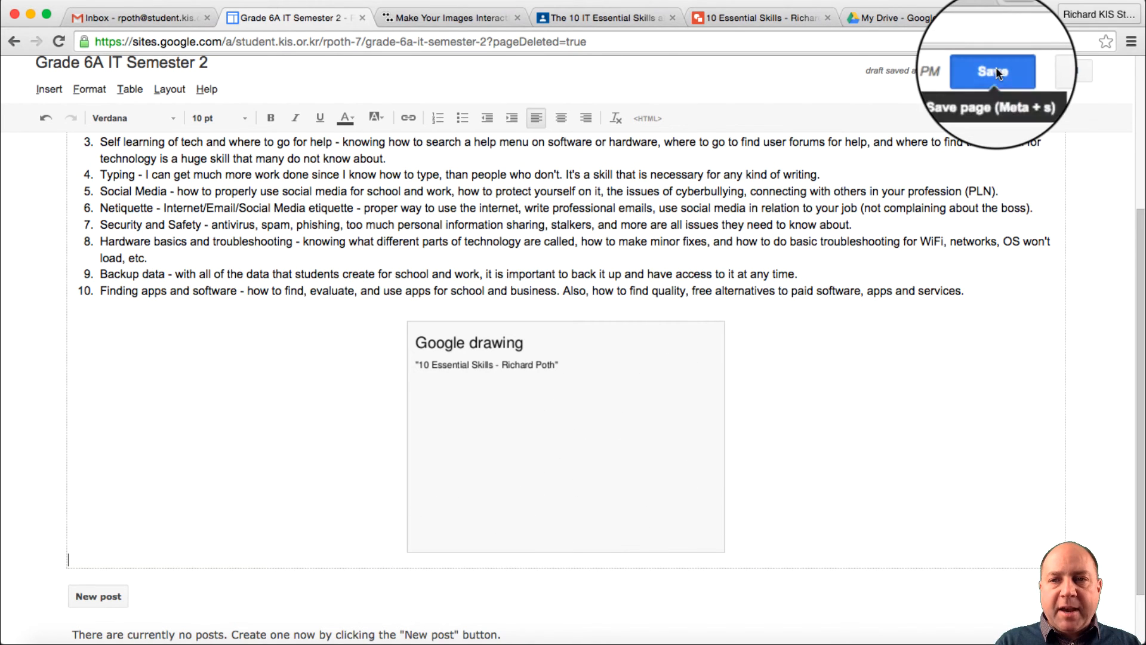
- Save the Sites page and scroll to view the embedded skills infographic beneath the list
{"action": "left_click", "coordinate": [992, 71]}
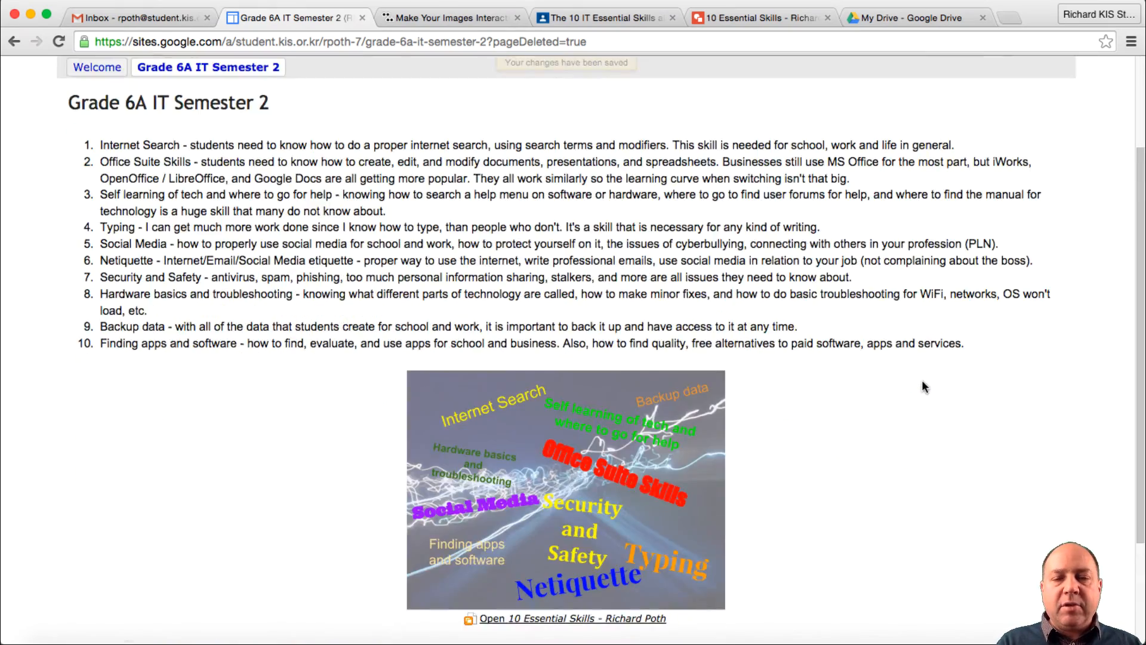
{"action": "scroll", "scroll_direction": "up", "scroll_amount": 3}
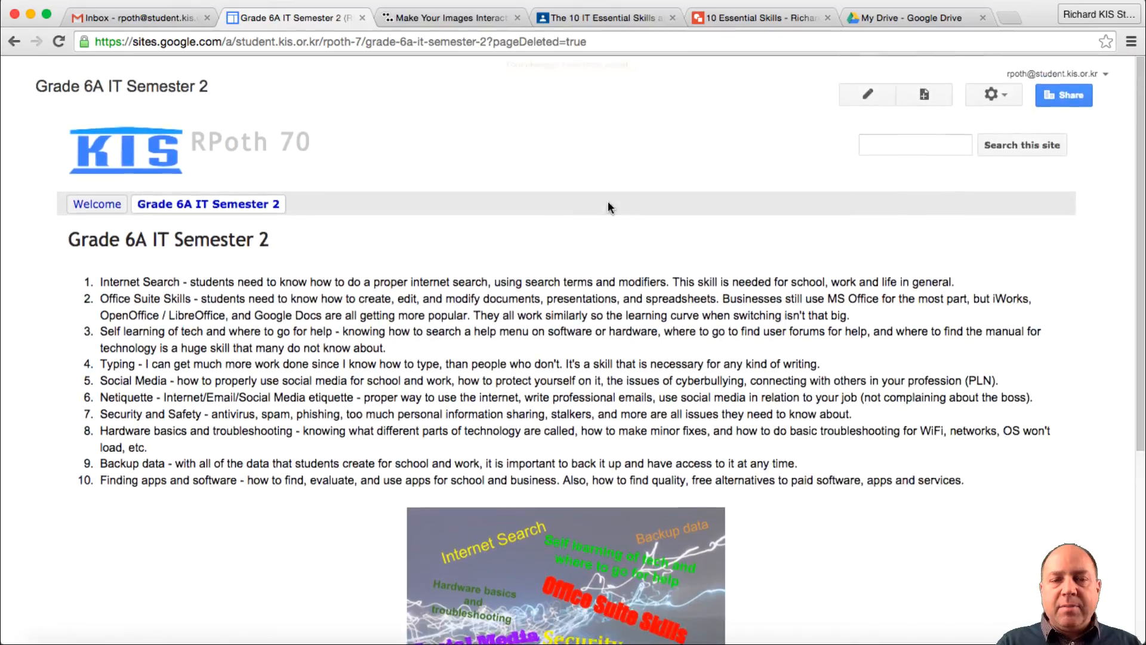
{"action": "scroll", "scroll_direction": "down", "scroll_amount": 3}
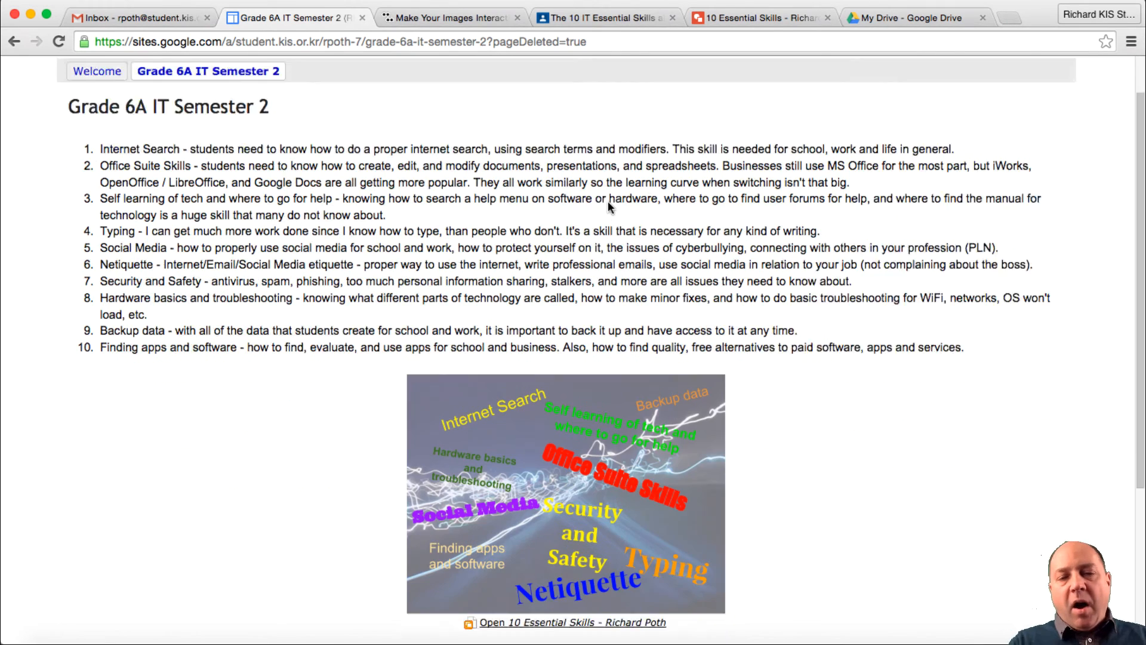
{"action": "scroll", "scroll_direction": "down", "scroll_amount": 3}
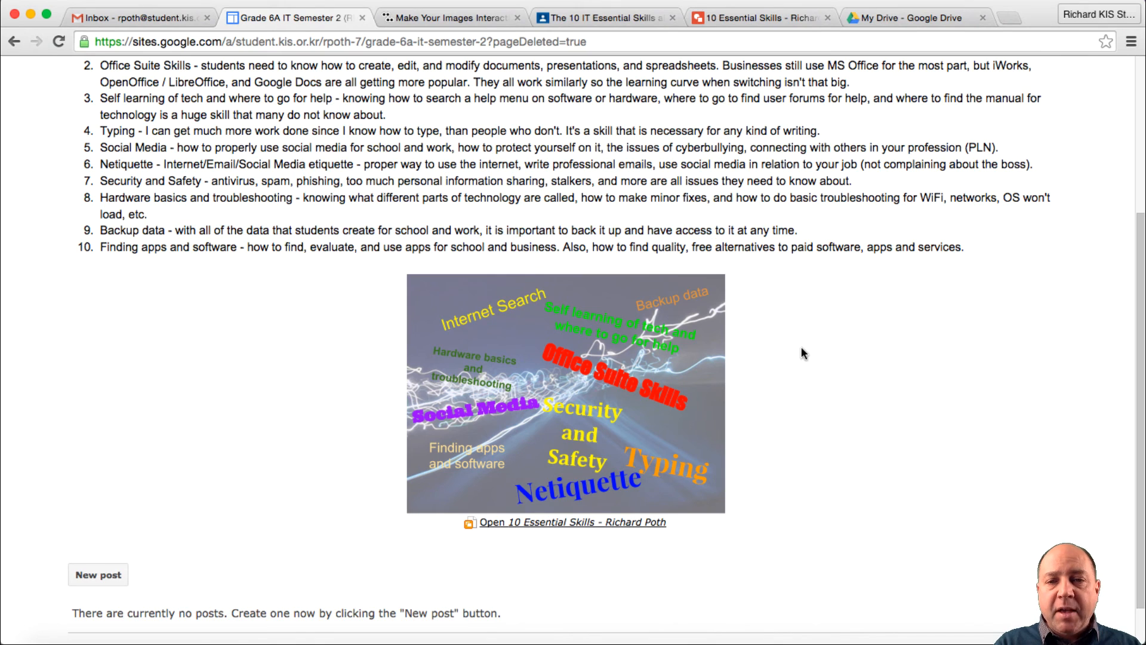
{"action": "mouse_move", "coordinate": [446, 18]}
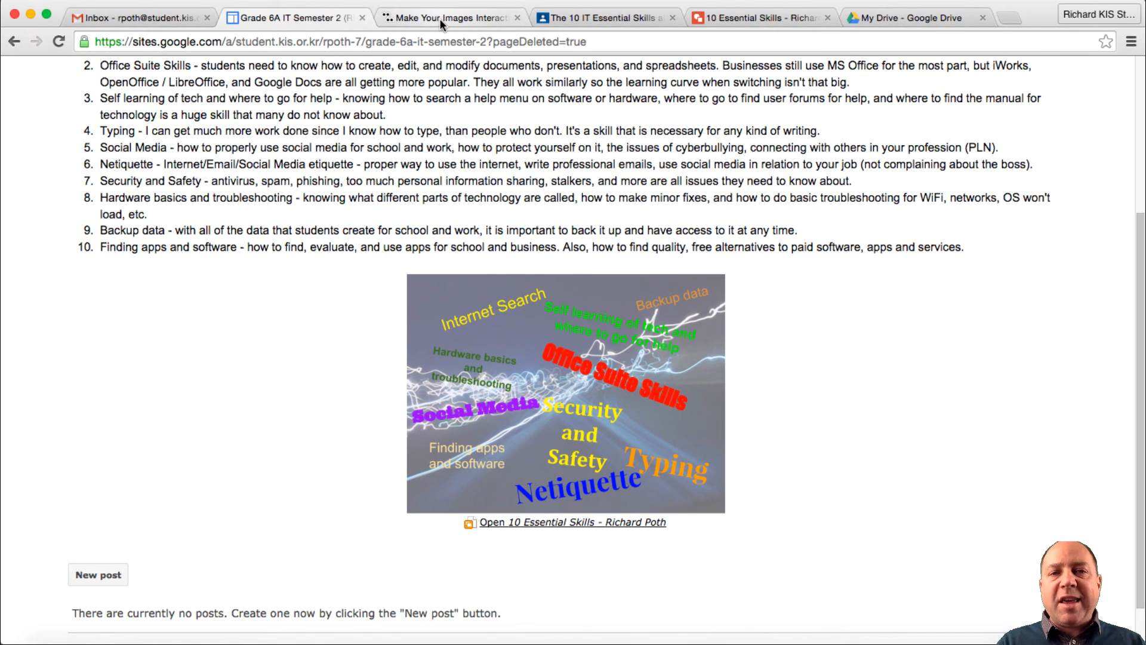
{"action": "mouse_move", "coordinate": [602, 366]}
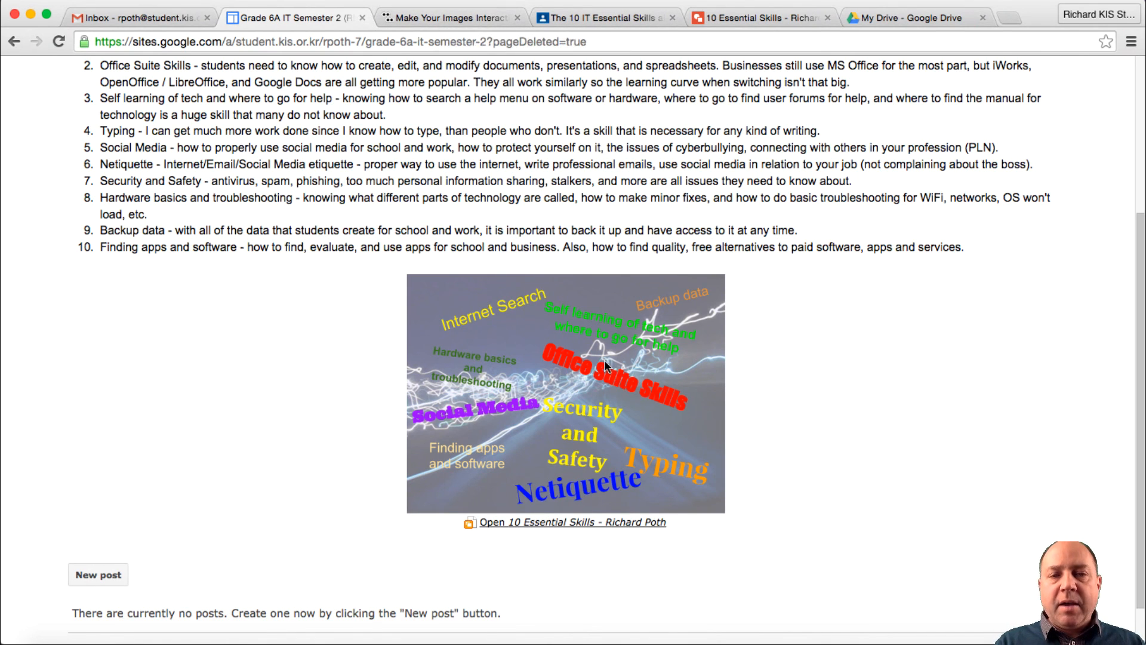